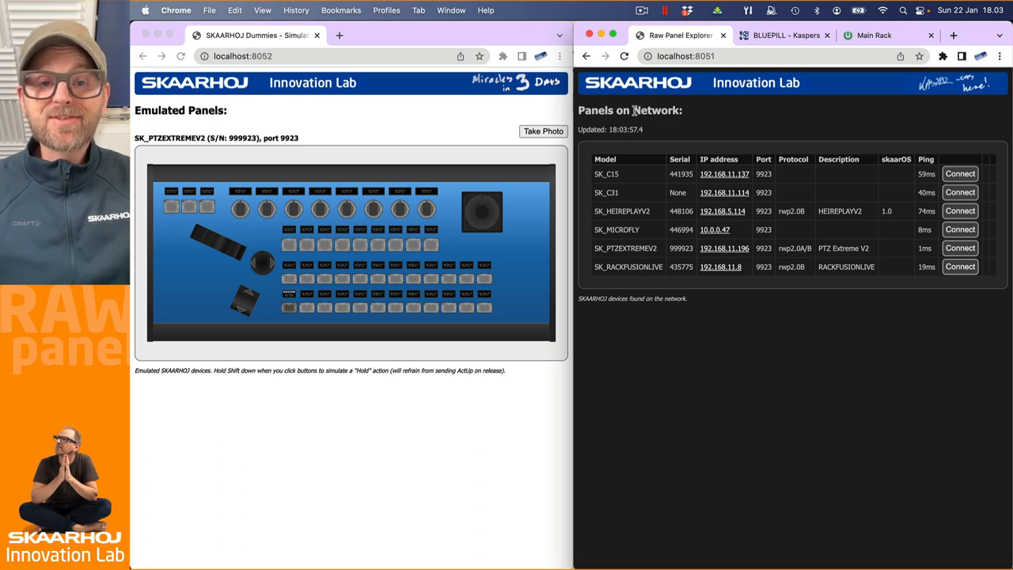
Leave the Panels on Network table and switch over to the Terminal windows.
{"action": "left_click", "coordinate": [289, 307]}
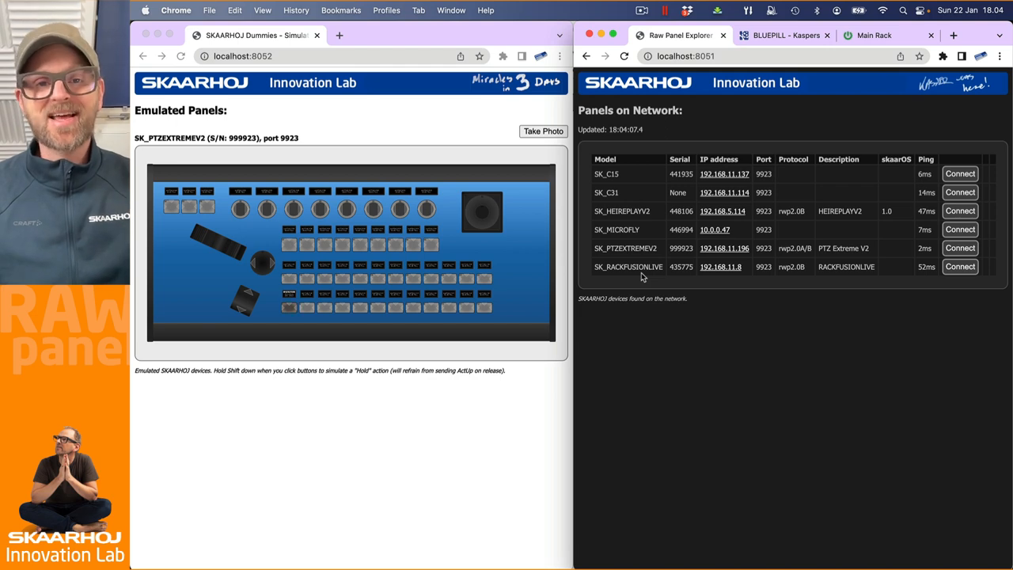
{"action": "left_click", "coordinate": [289, 307]}
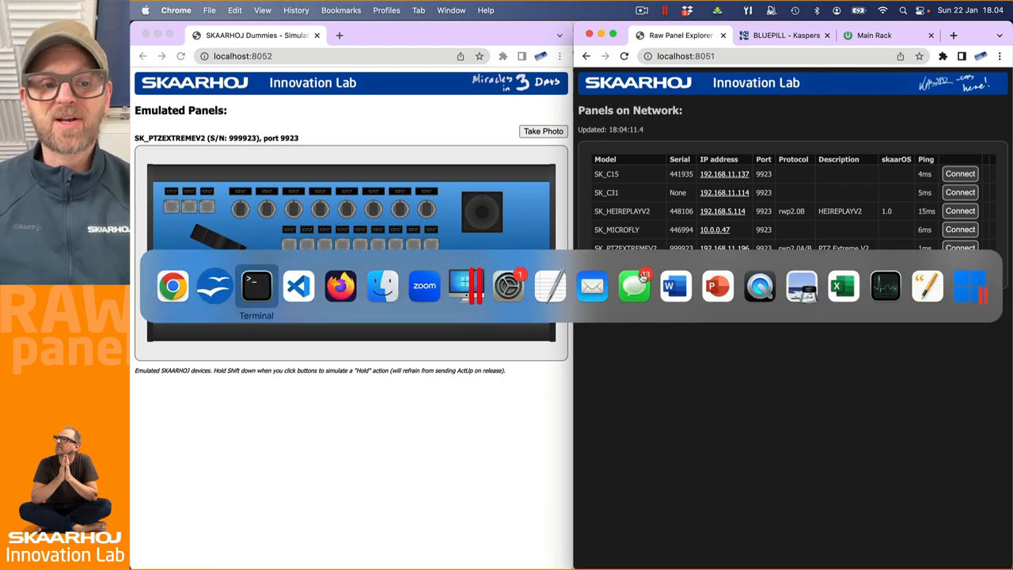
{"action": "left_click", "coordinate": [675, 286]}
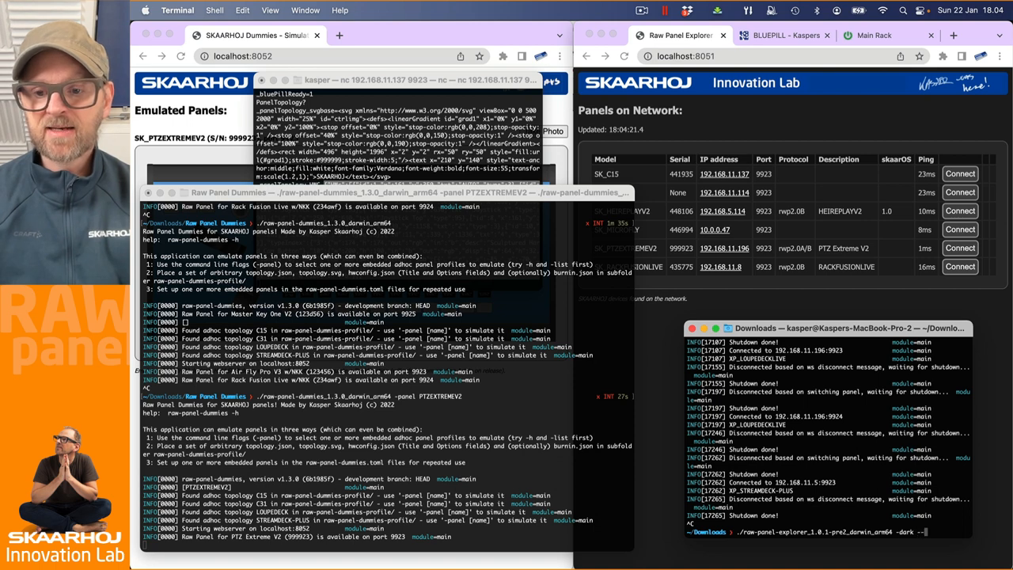
Rerun raw-panel-explorer -dark with the added -aggressive flag so a fresh explorer page opens.
{"action": "type", "text": "-aggres"}
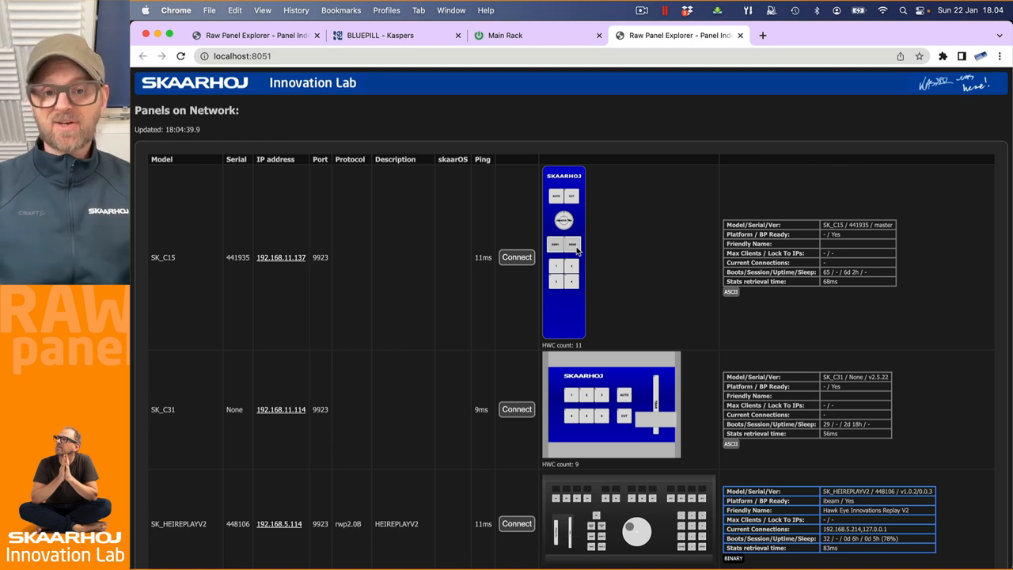
{"action": "mouse_move", "coordinate": [607, 307]}
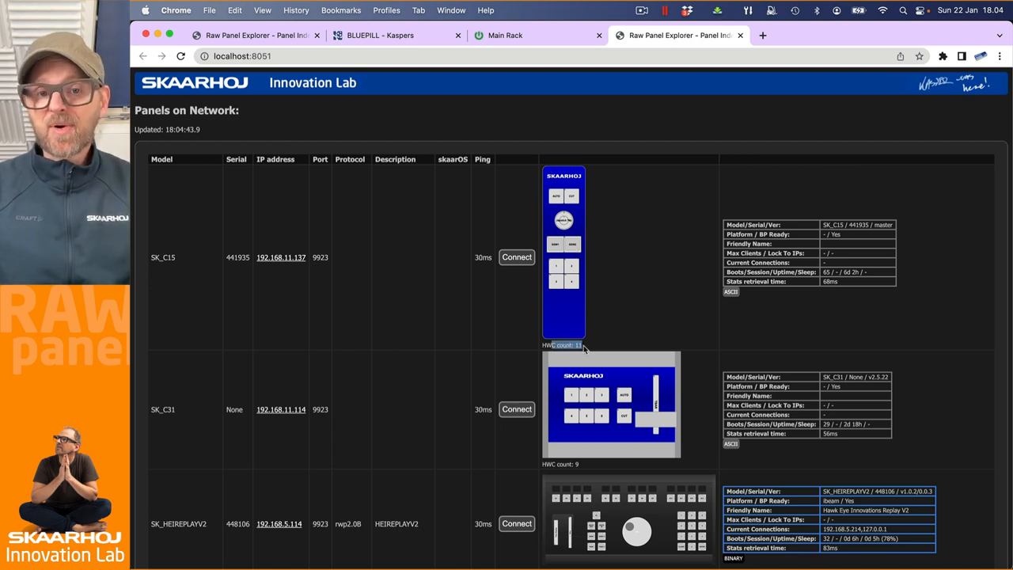
{"action": "mouse_move", "coordinate": [611, 328]}
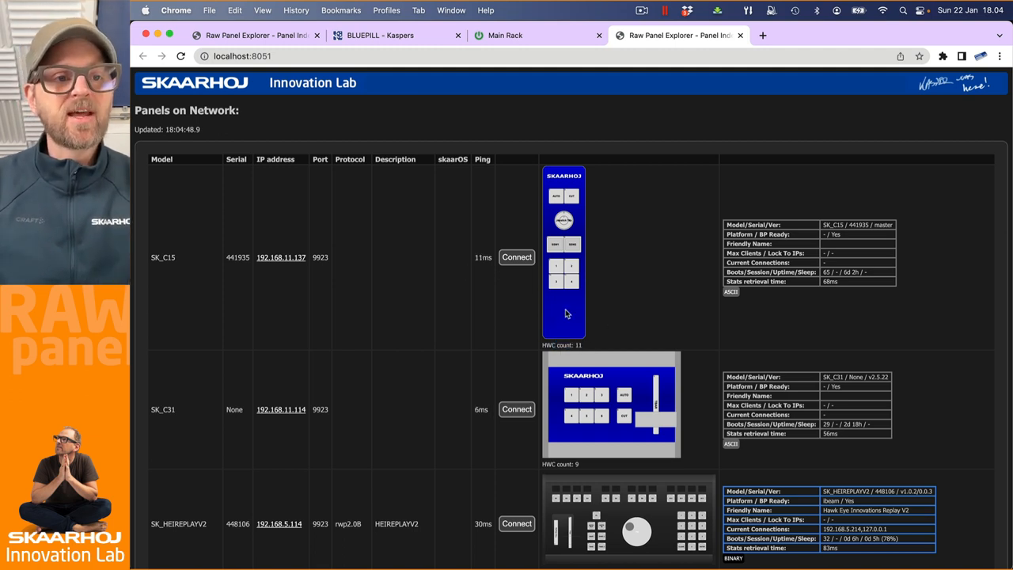
{"action": "mouse_move", "coordinate": [173, 267]}
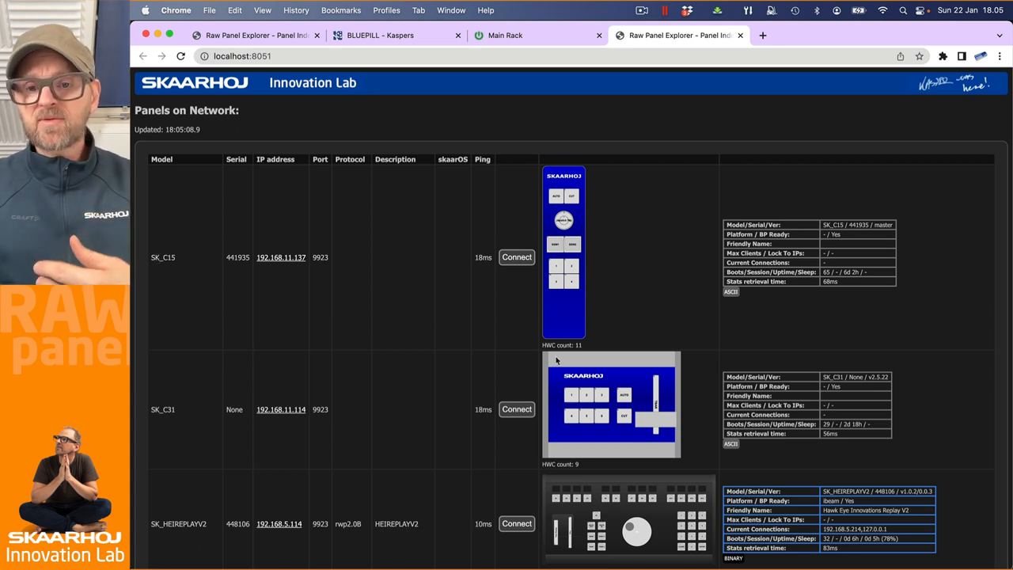
{"action": "mouse_move", "coordinate": [617, 375]}
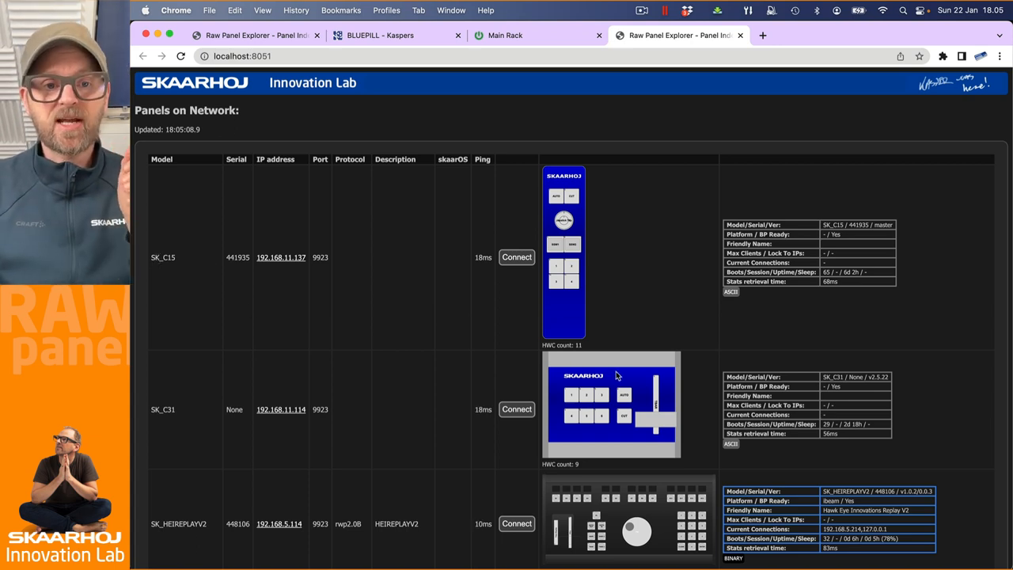
{"action": "mouse_move", "coordinate": [484, 419]}
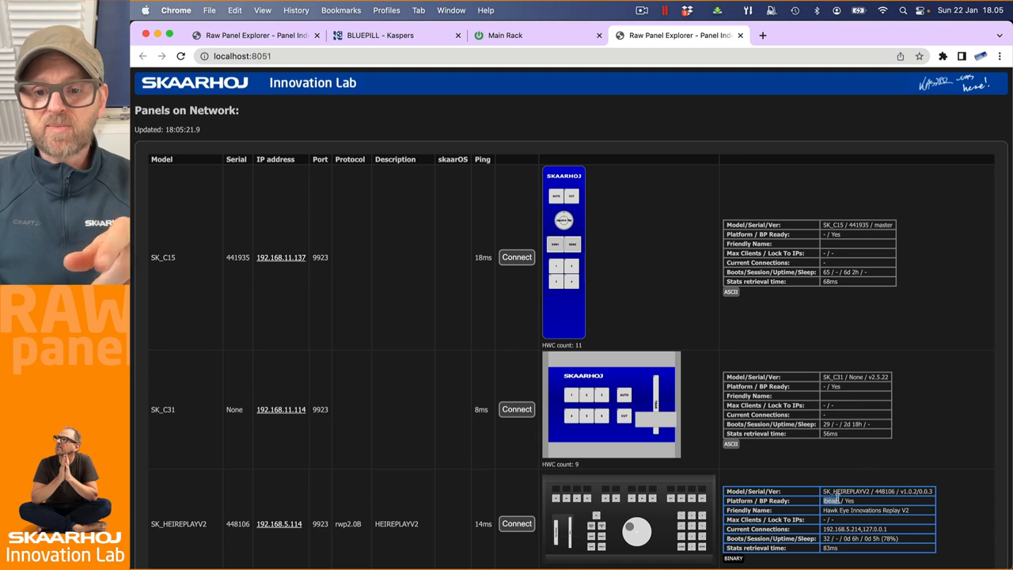
{"action": "scroll", "scroll_direction": "down", "scroll_amount": 3}
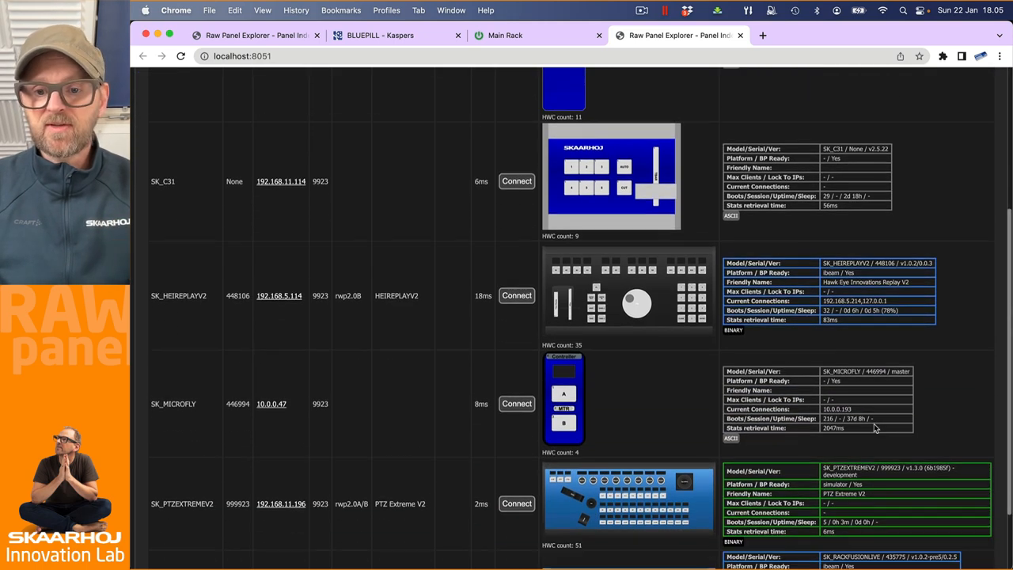
{"action": "scroll", "scroll_direction": "down", "scroll_amount": 3}
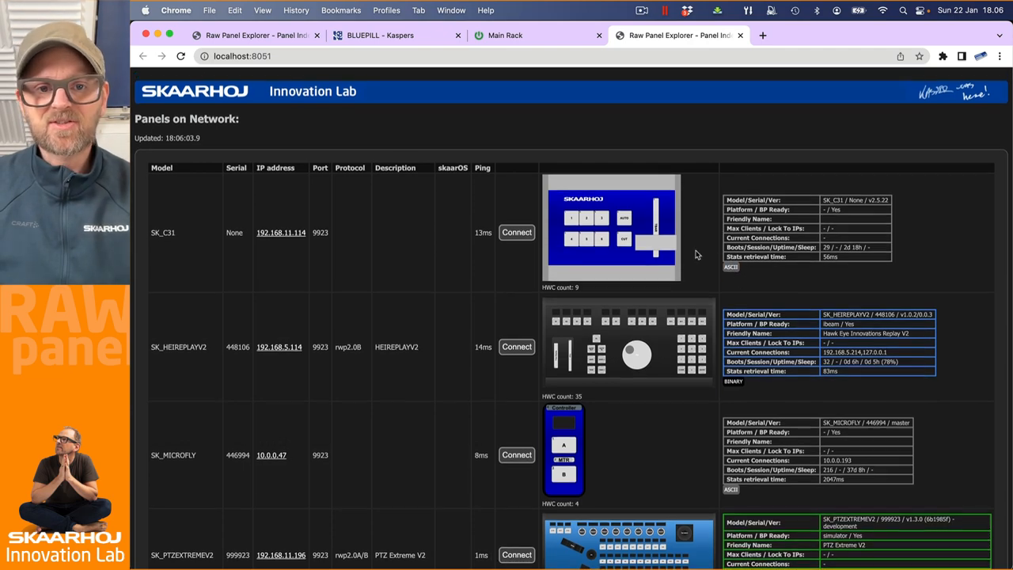
{"action": "scroll", "scroll_direction": "down", "scroll_amount": 3}
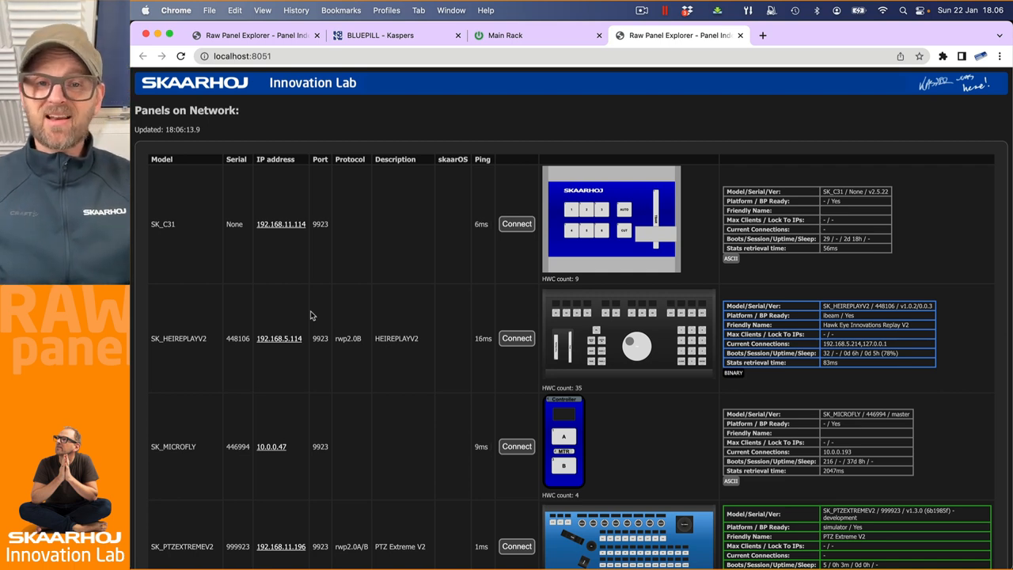
{"action": "mouse_move", "coordinate": [198, 247]}
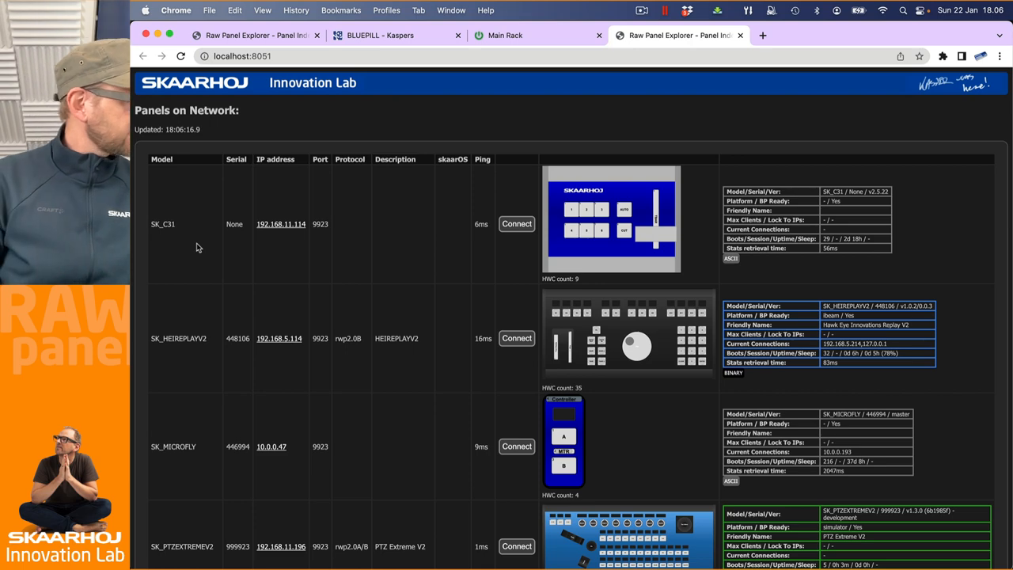
{"action": "scroll", "scroll_direction": "down", "scroll_amount": 3}
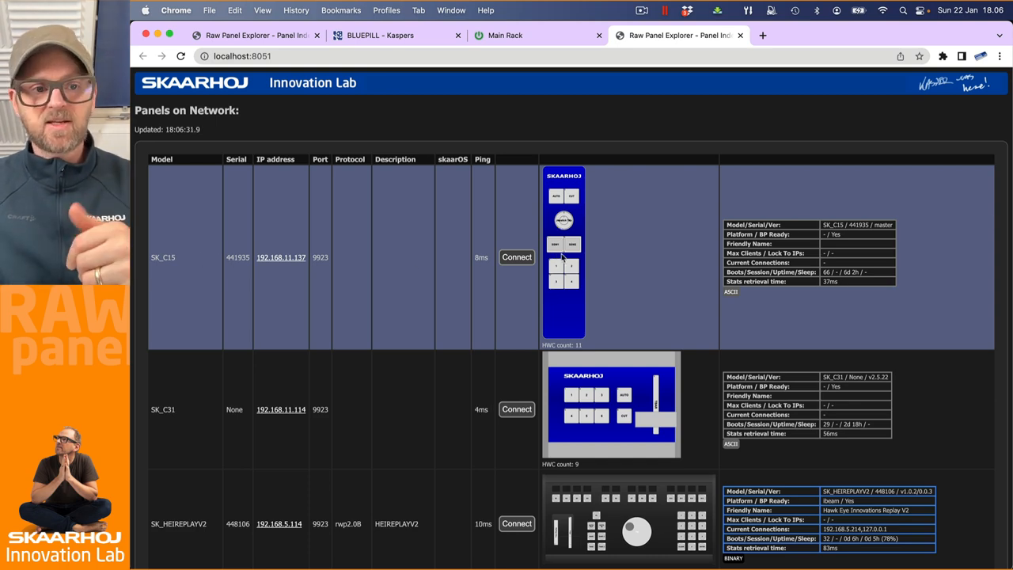
{"action": "scroll", "scroll_direction": "down", "scroll_amount": 3}
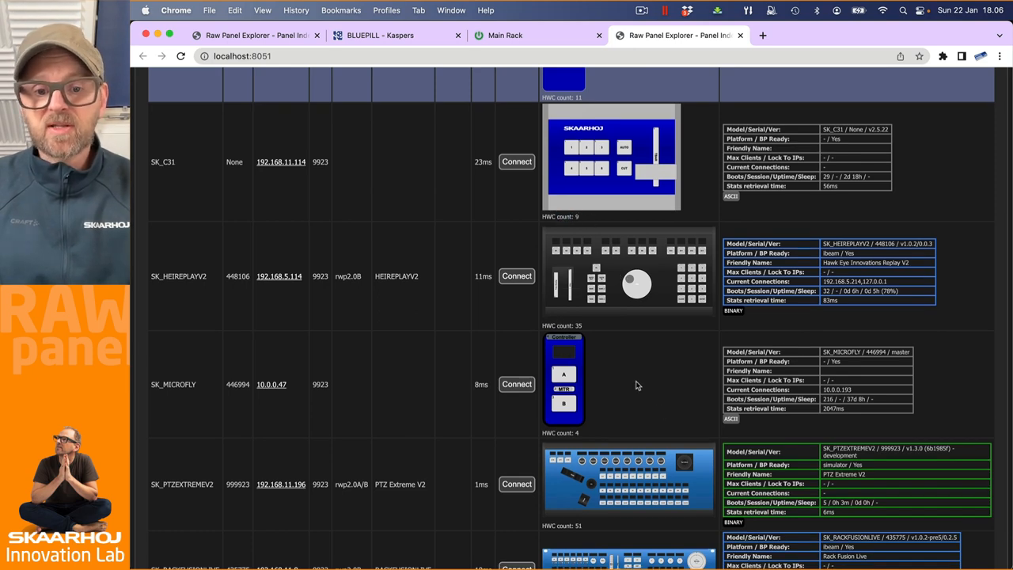
{"action": "scroll", "scroll_direction": "down", "scroll_amount": 3}
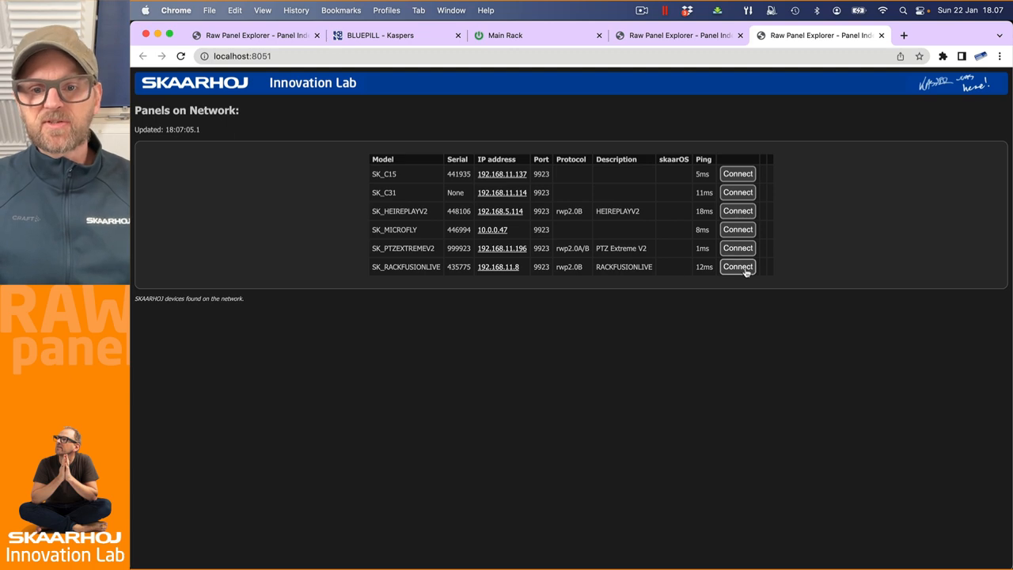
Connect to the SK_RACKFUSIONLIVE panel and scroll to its SVG rendering and topology summary.
{"action": "left_click", "coordinate": [737, 265]}
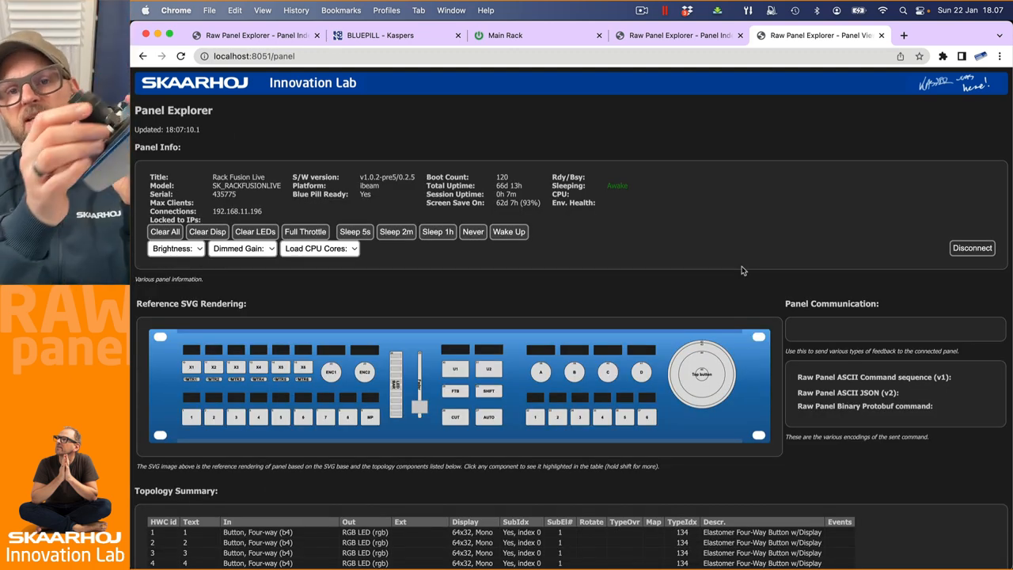
{"action": "left_click", "coordinate": [701, 375]}
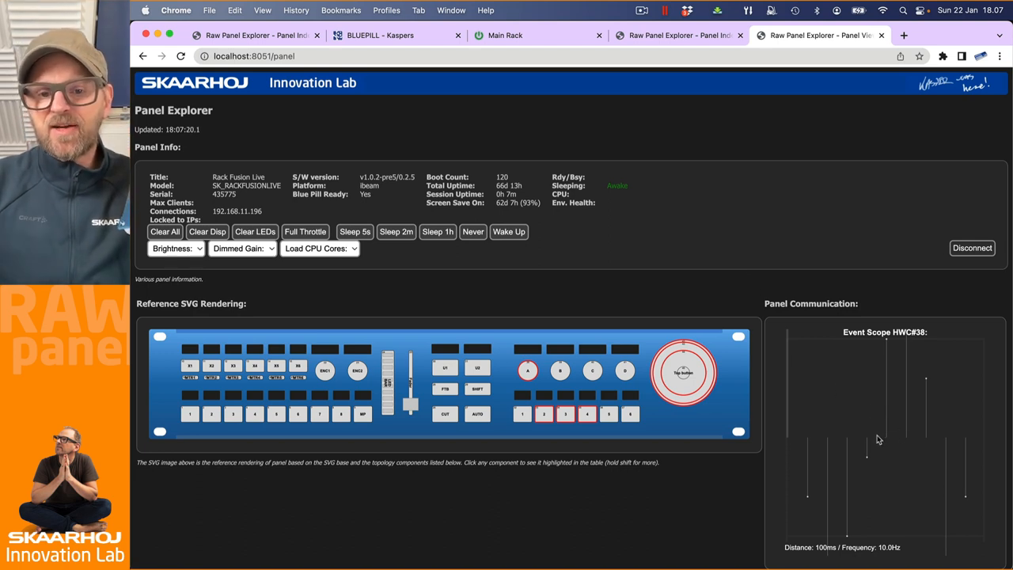
{"action": "scroll", "scroll_direction": "down", "scroll_amount": 3}
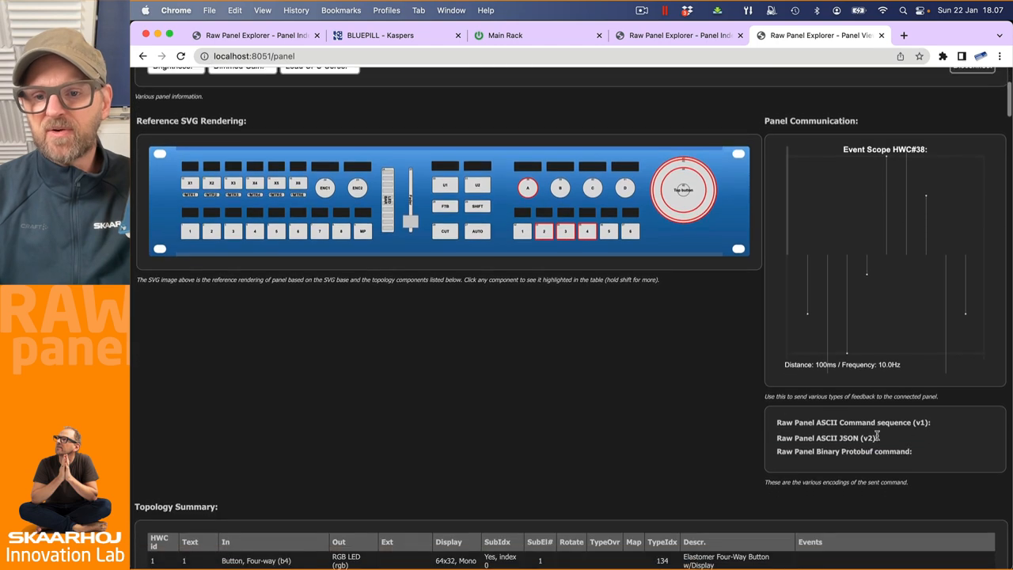
{"action": "scroll", "scroll_direction": "down", "scroll_amount": 3}
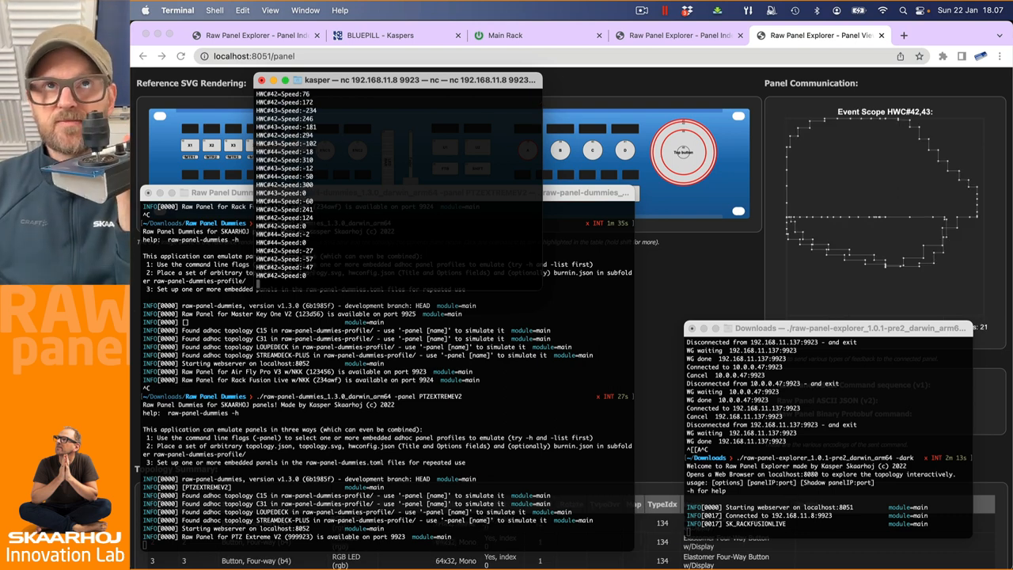
{"action": "mouse_move", "coordinate": [655, 255]}
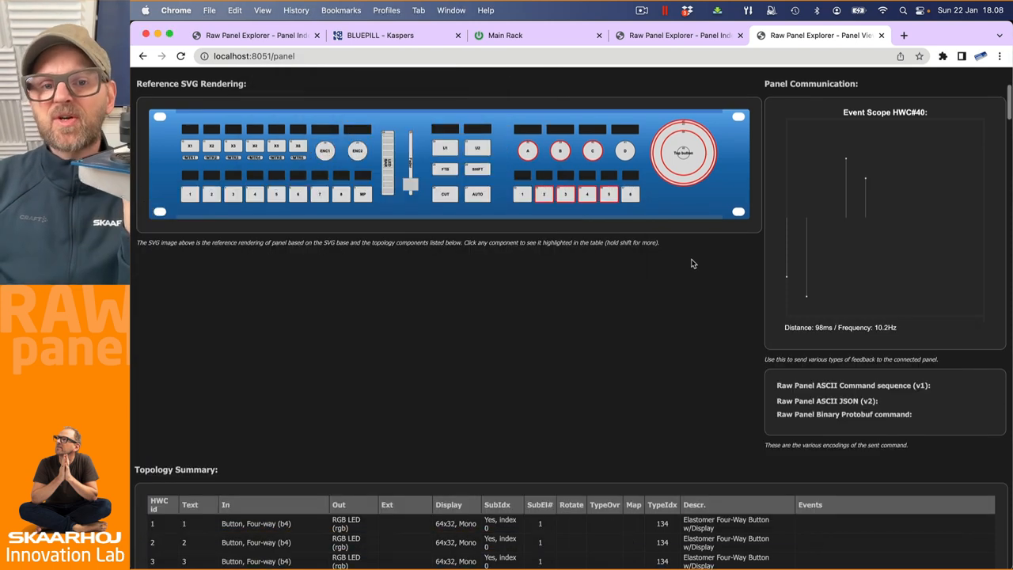
{"action": "mouse_move", "coordinate": [519, 207]}
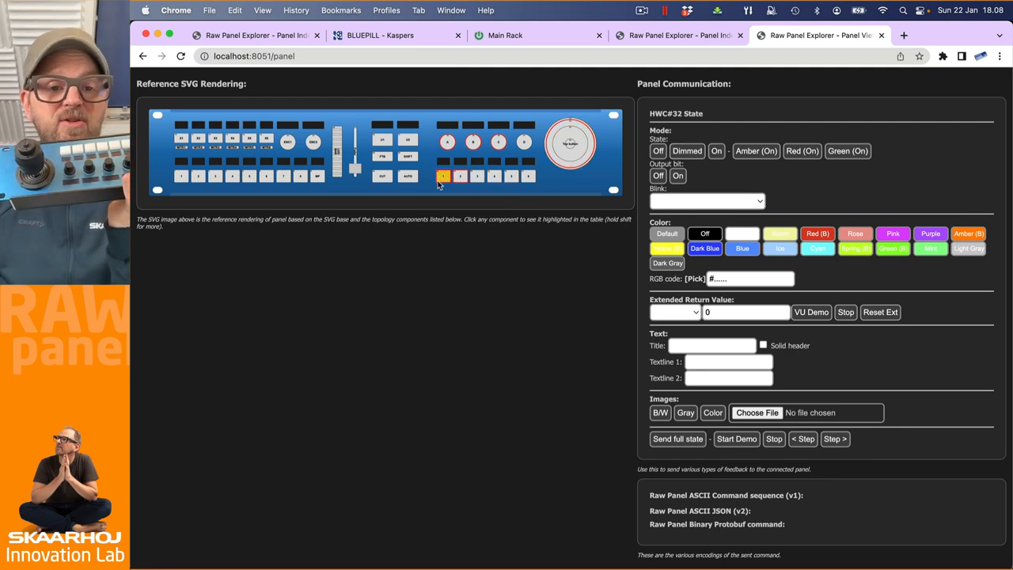
Select button 1 and light HWC#32 in amber, then green.
{"action": "left_click", "coordinate": [755, 150]}
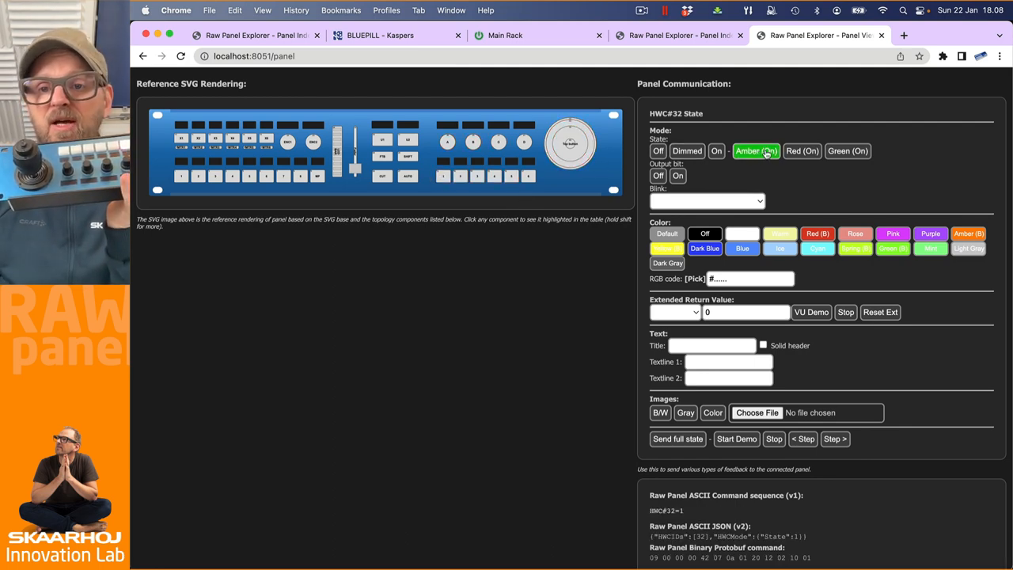
{"action": "left_click", "coordinate": [847, 150]}
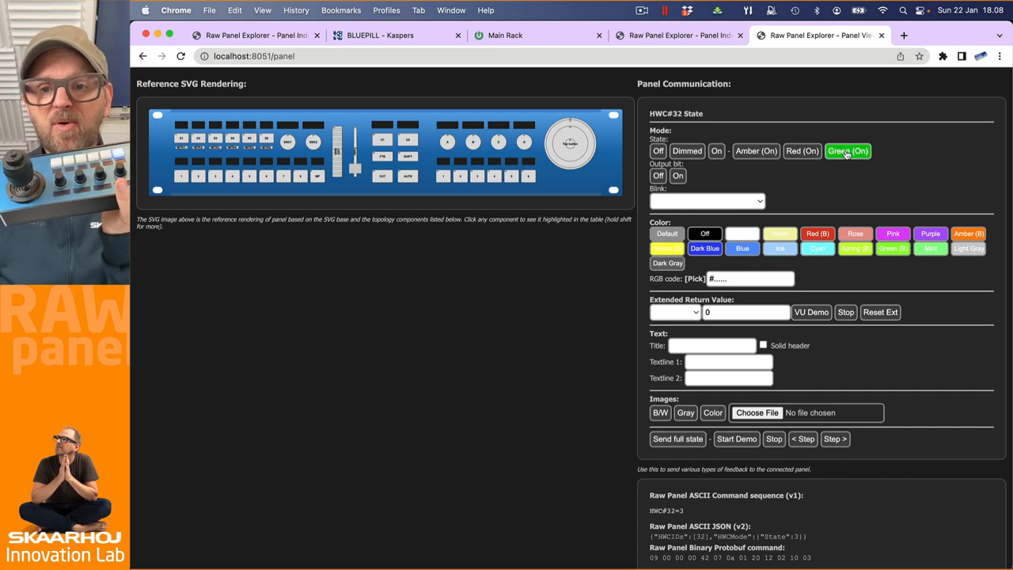
{"action": "left_click", "coordinate": [716, 150]}
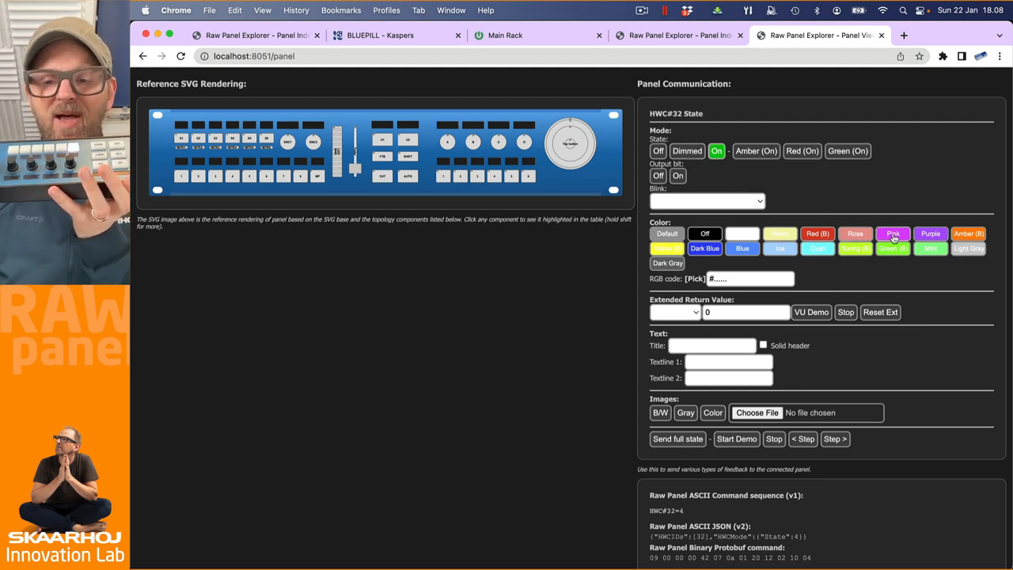
Change HWC#32's colour to purple, then pink.
{"action": "left_click", "coordinate": [929, 233]}
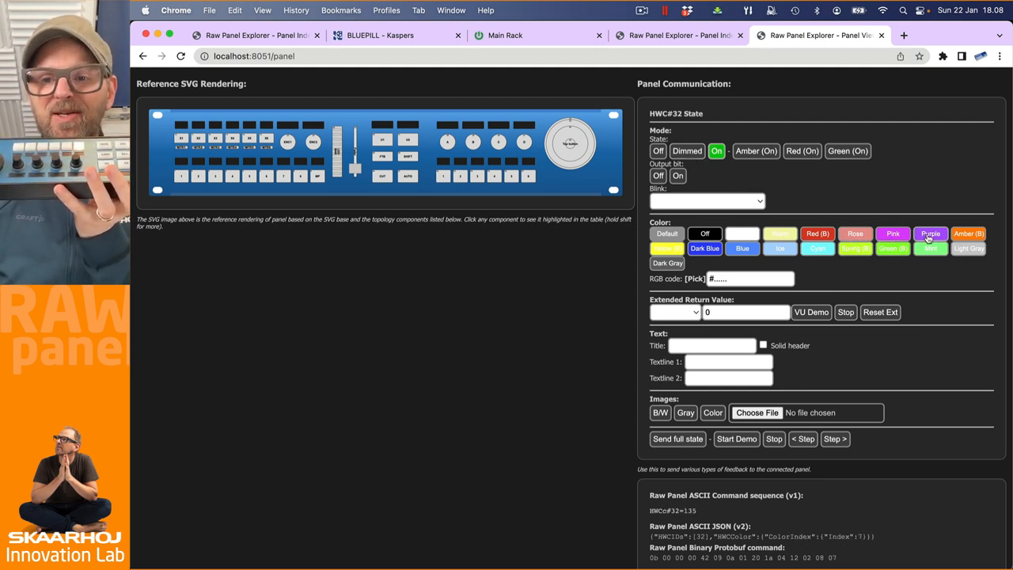
{"action": "left_click", "coordinate": [892, 232]}
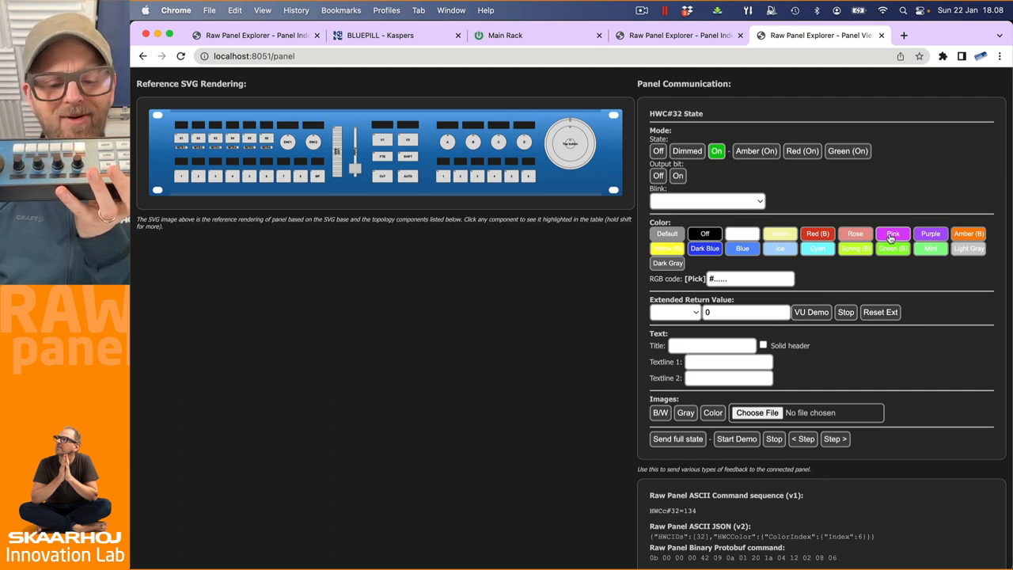
{"action": "left_click", "coordinate": [686, 150]}
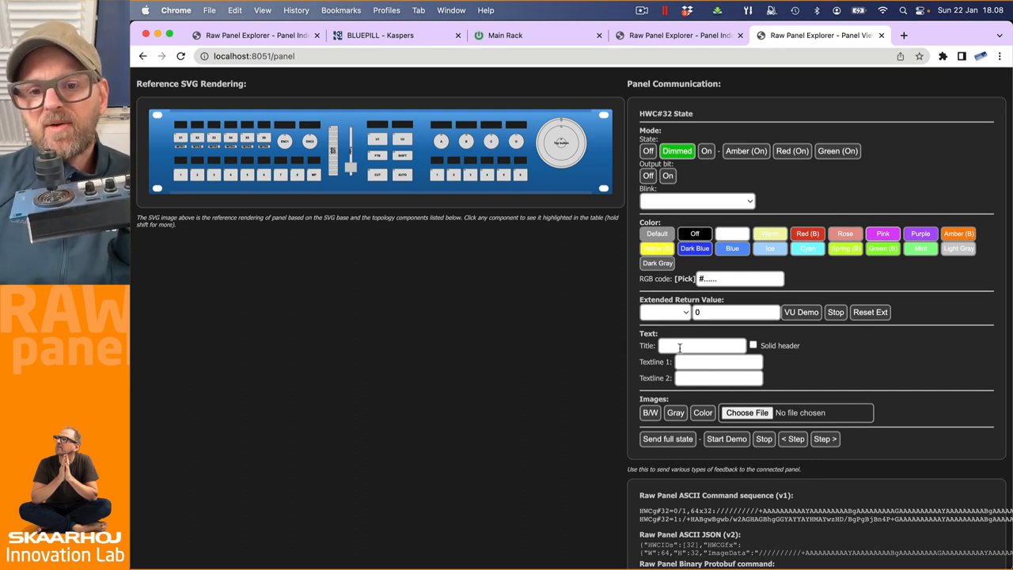
Set HWC#32 to Dimmed and review the Extended Return Value types (Strength, Steps, VU meter, Position).
{"action": "left_click", "coordinate": [665, 311]}
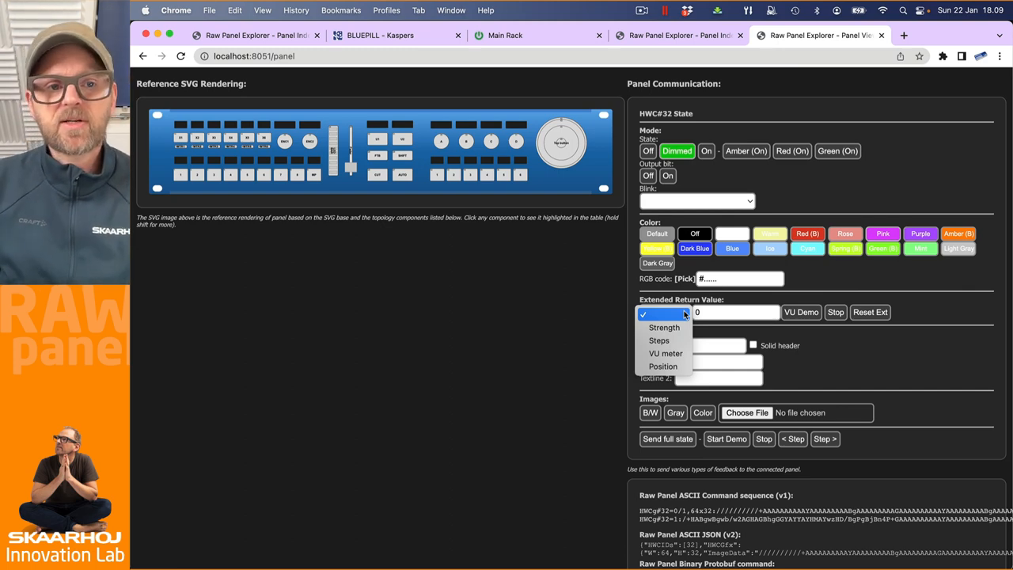
{"action": "left_click", "coordinate": [664, 313]}
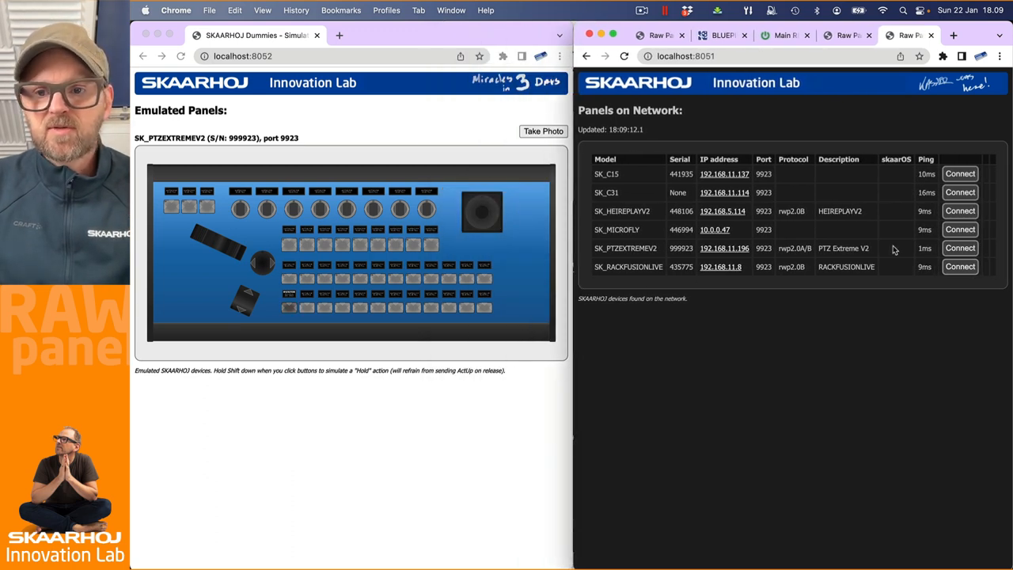
Connect to SK_PTZEXTREMEV2, turn HWC#56 on and send it the text 'asdf'.
{"action": "left_click", "coordinate": [958, 247]}
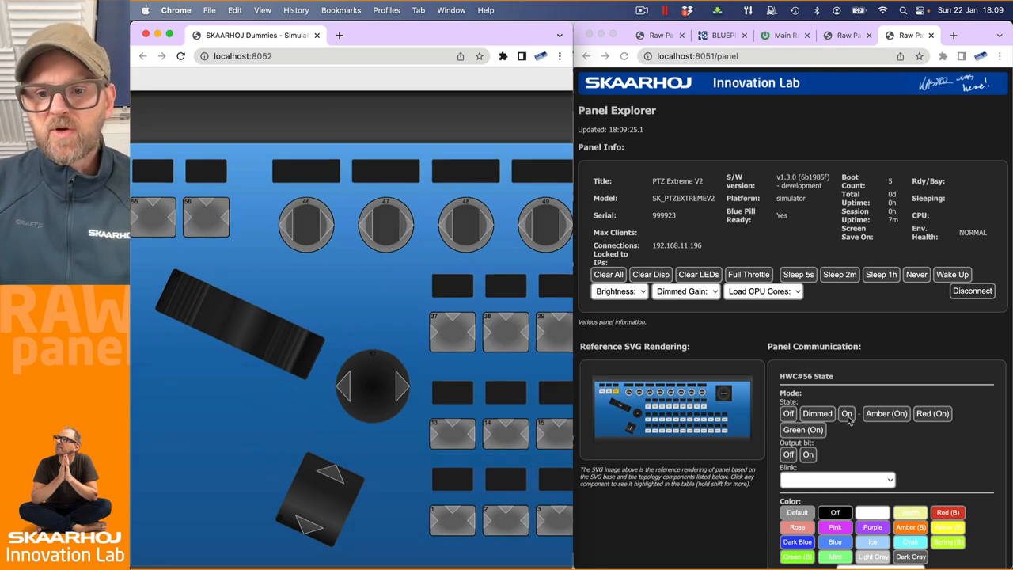
{"action": "left_click", "coordinate": [847, 414]}
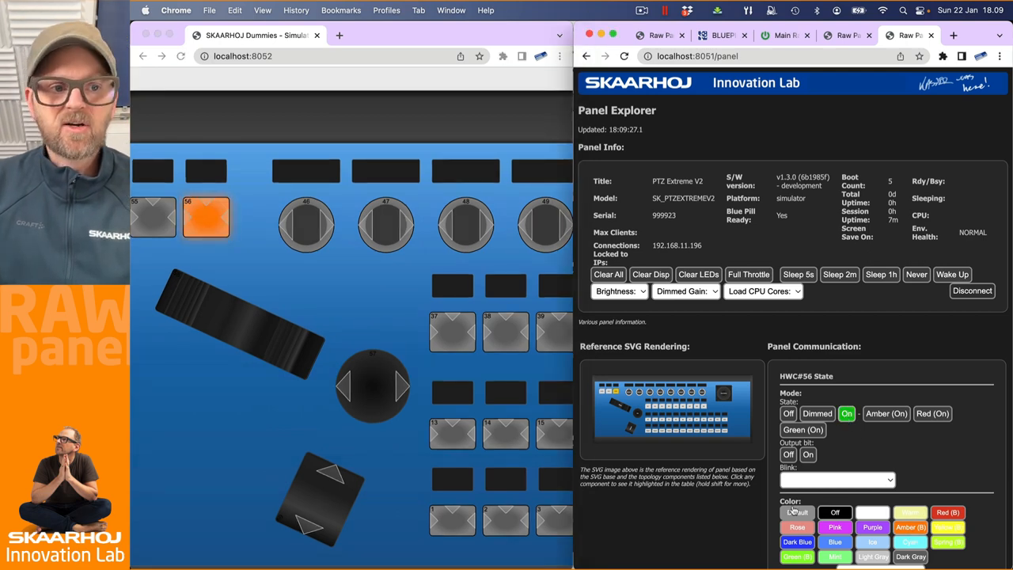
{"action": "scroll", "scroll_direction": "down", "scroll_amount": 3}
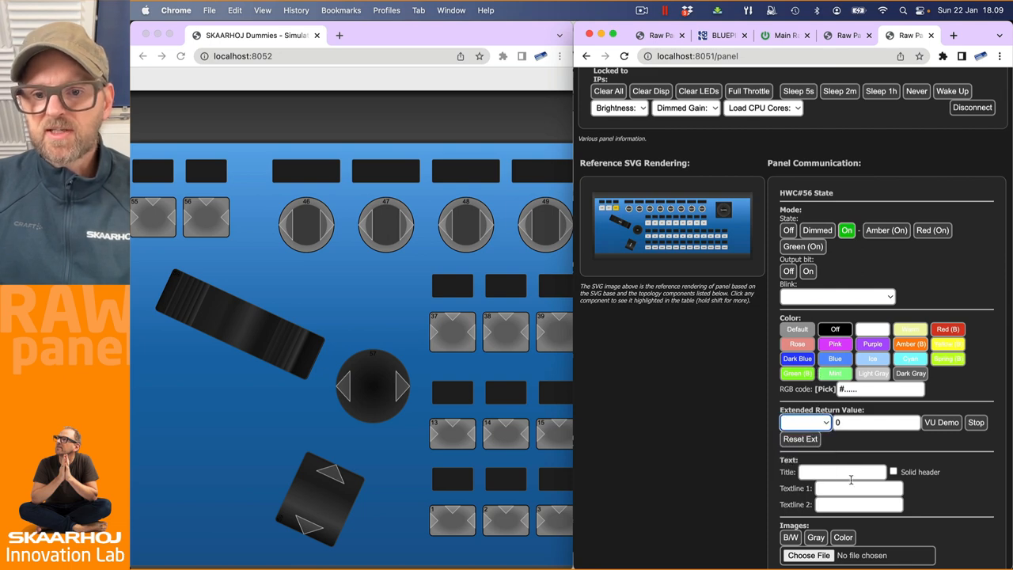
{"action": "type", "text": "asdf"}
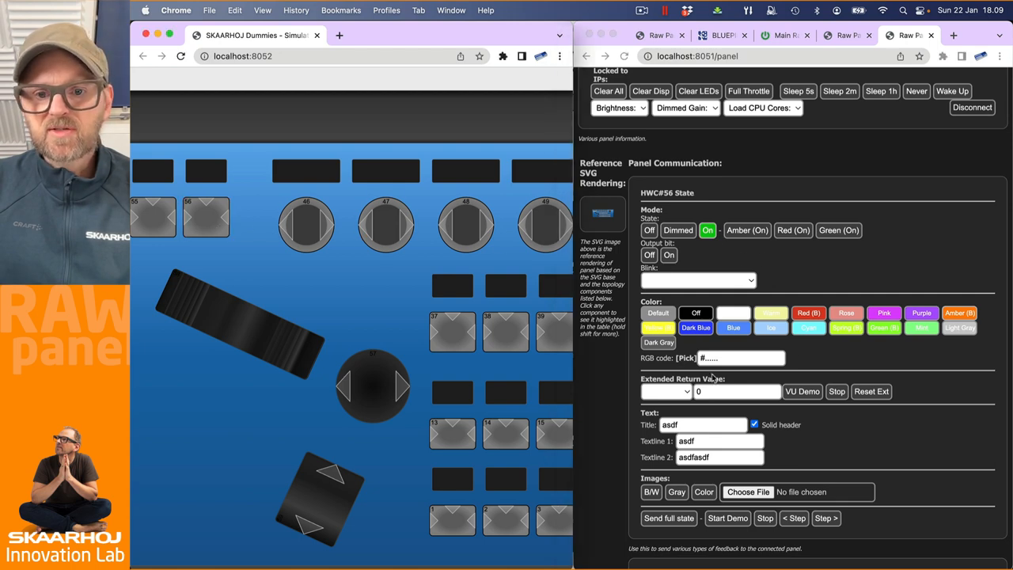
{"action": "left_click", "coordinate": [688, 357]}
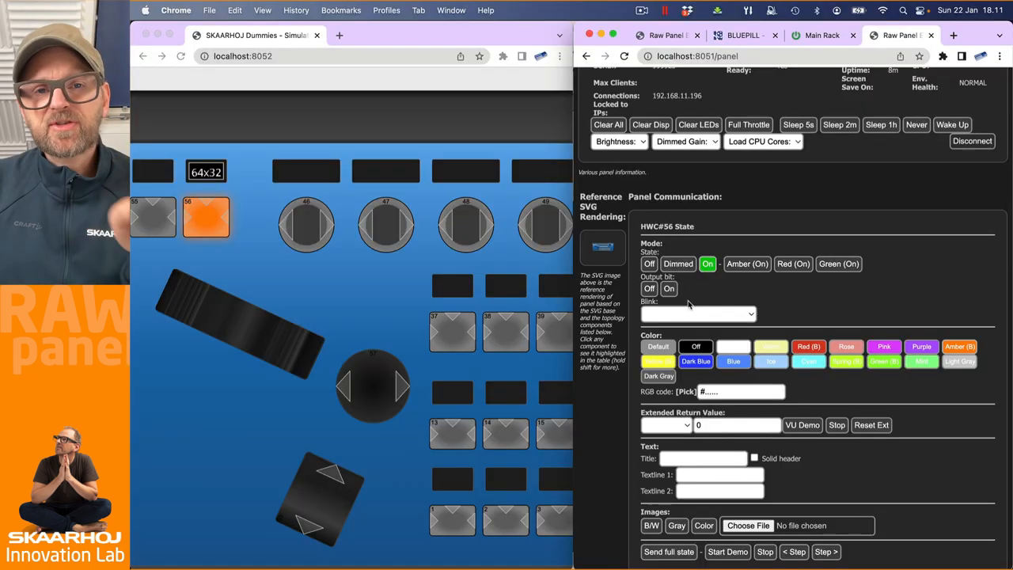
{"action": "mouse_move", "coordinate": [211, 197]}
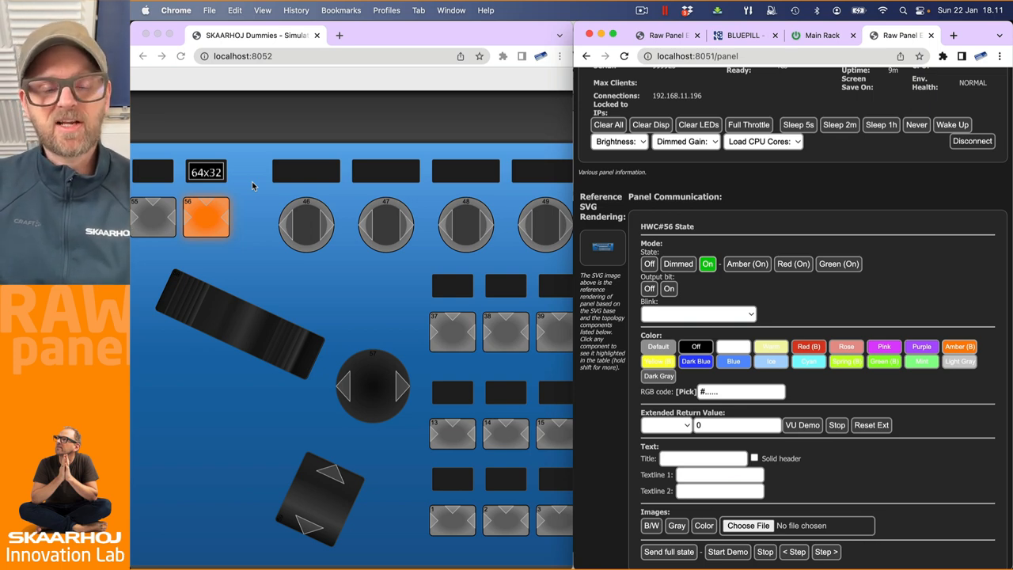
{"action": "mouse_move", "coordinate": [195, 209]}
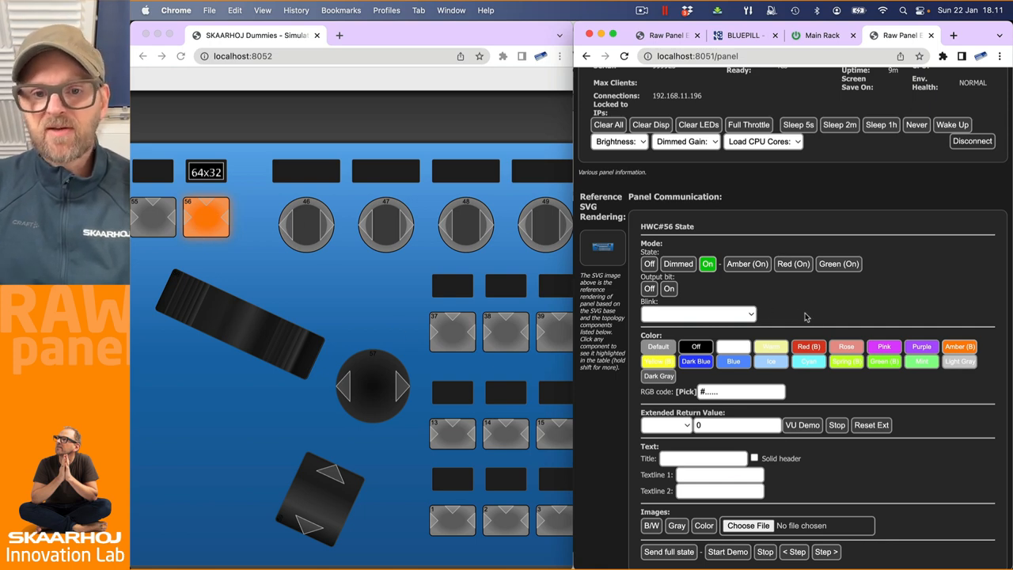
Give HWC#56 a blink pattern and select the resulting ASCII command text.
{"action": "left_click", "coordinate": [698, 313]}
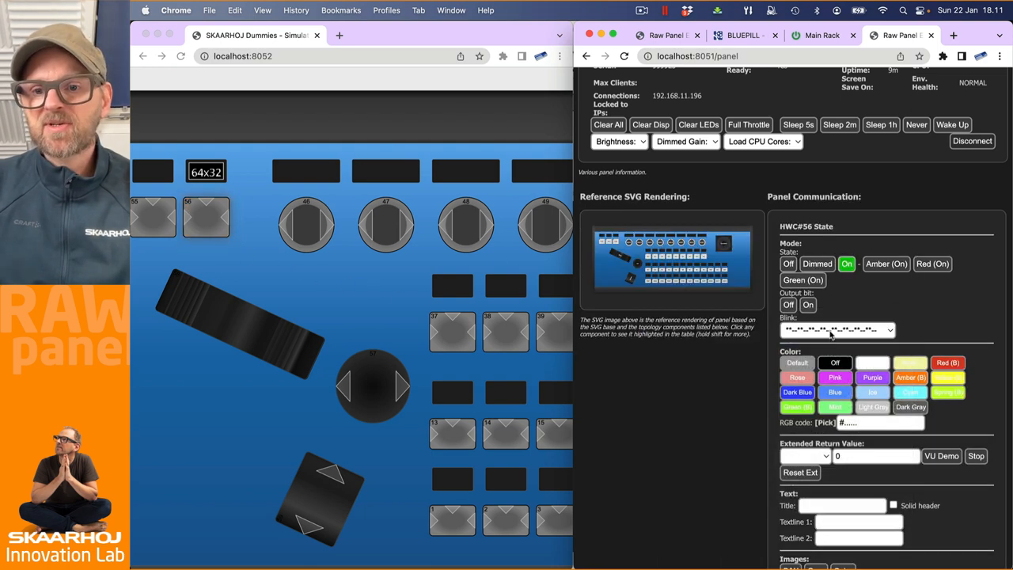
{"action": "scroll", "scroll_direction": "down", "scroll_amount": 3}
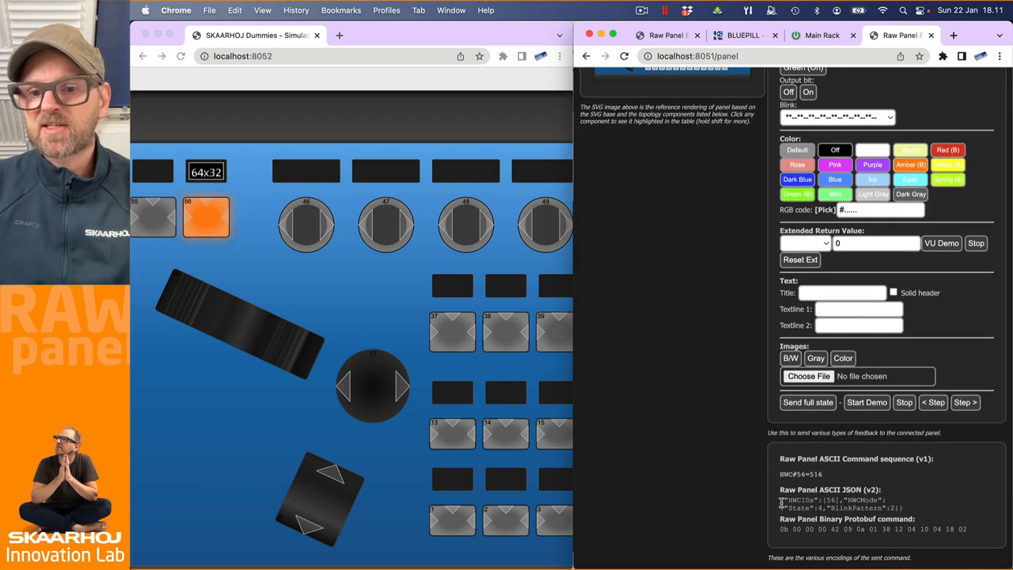
{"action": "left_click_drag", "start_coordinate": [781, 500], "coordinate": [898, 507]}
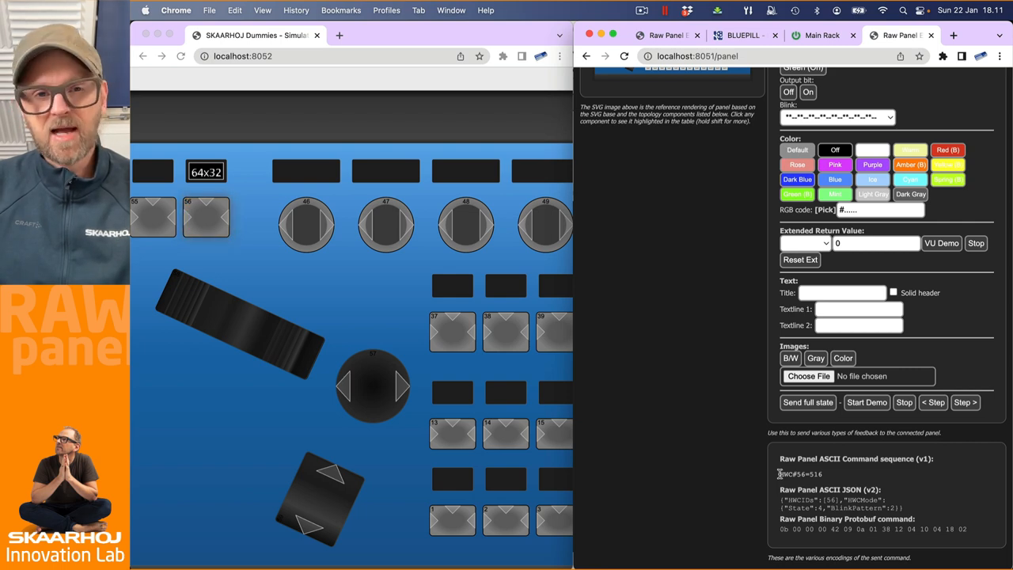
{"action": "mouse_move", "coordinate": [831, 477]}
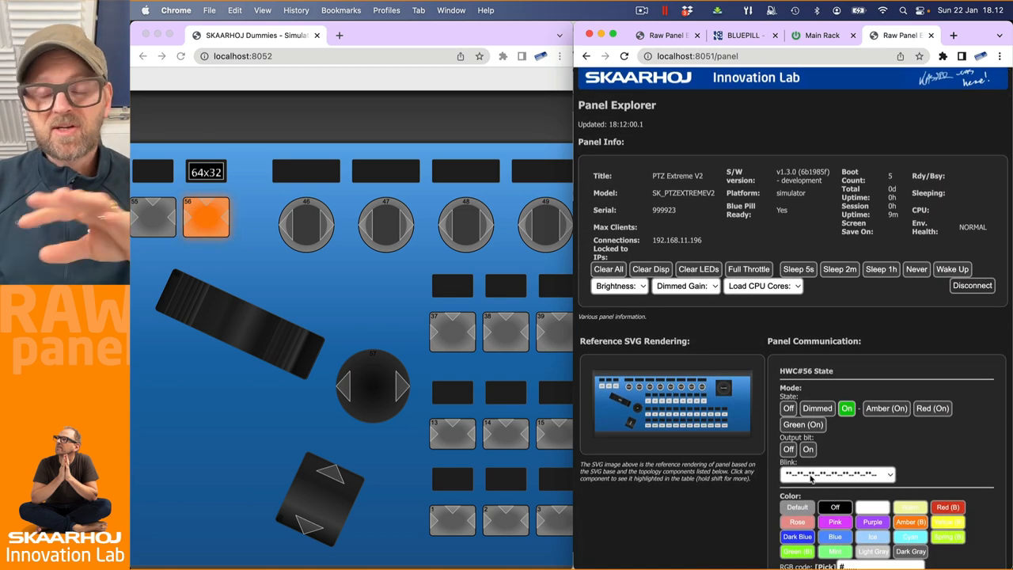
Scroll down to the Topology Summary table showing Cam1 with type index 133.
{"action": "scroll", "scroll_direction": "down", "scroll_amount": 3}
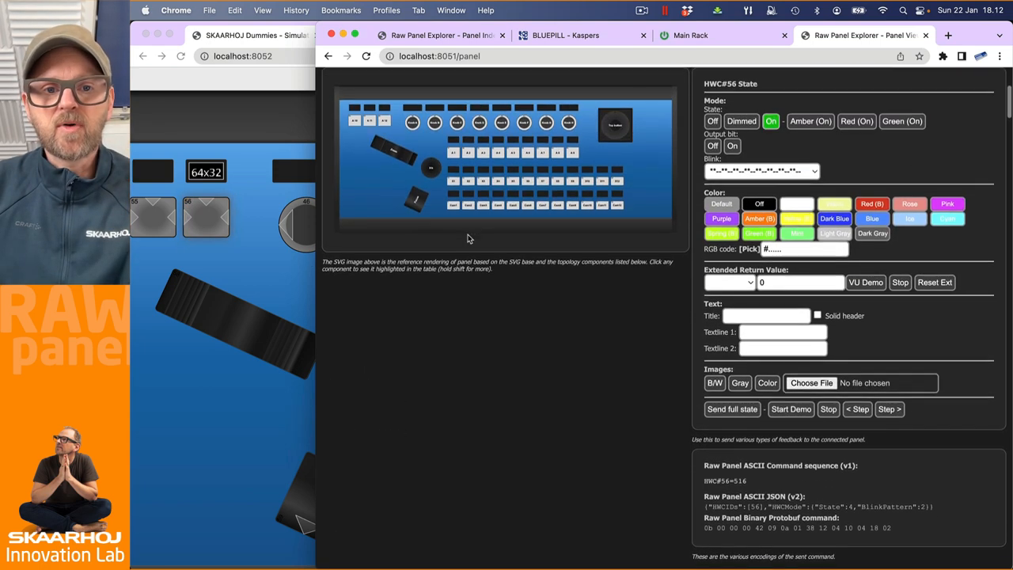
{"action": "scroll", "scroll_direction": "down", "scroll_amount": 3}
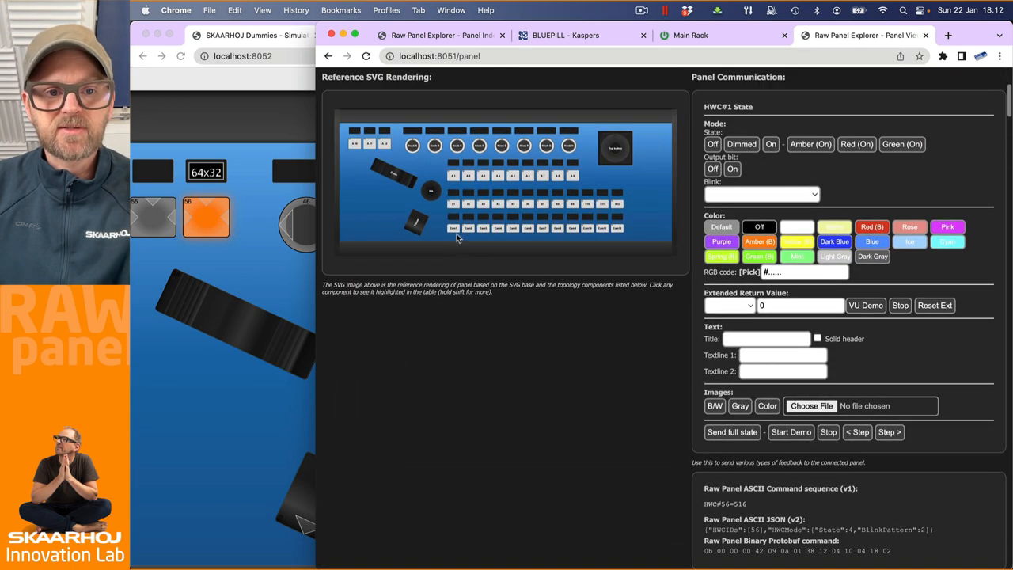
{"action": "scroll", "scroll_direction": "down", "scroll_amount": 3}
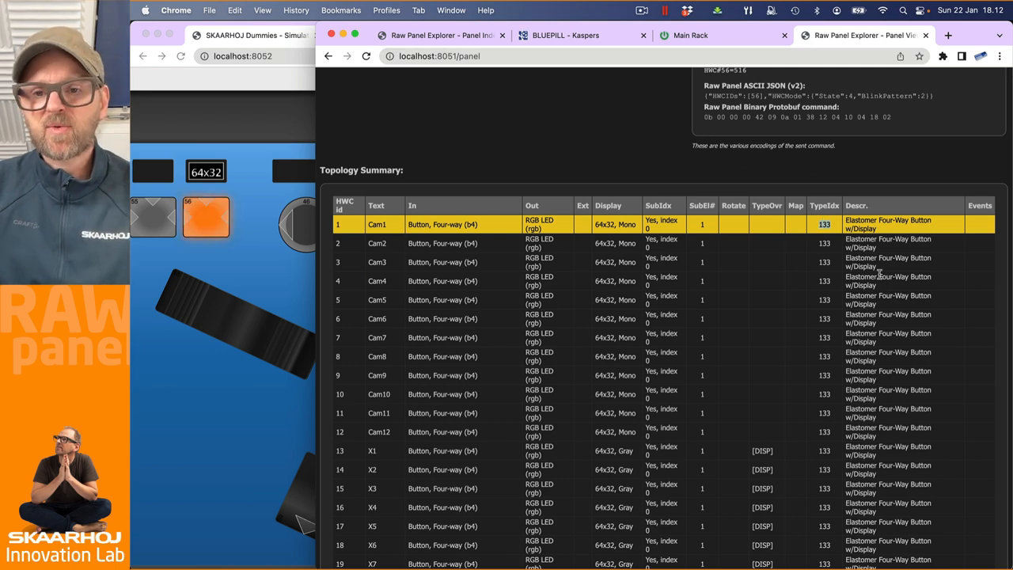
Scroll through the topology summary to the joystick components and the Topology JSON heading.
{"action": "scroll", "scroll_direction": "down", "scroll_amount": 3}
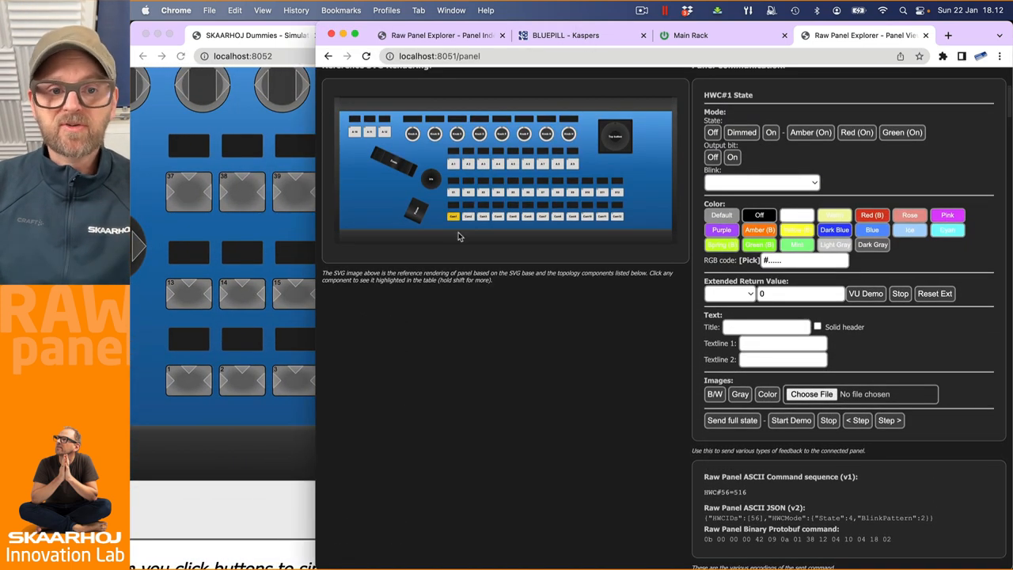
{"action": "scroll", "scroll_direction": "down", "scroll_amount": 3}
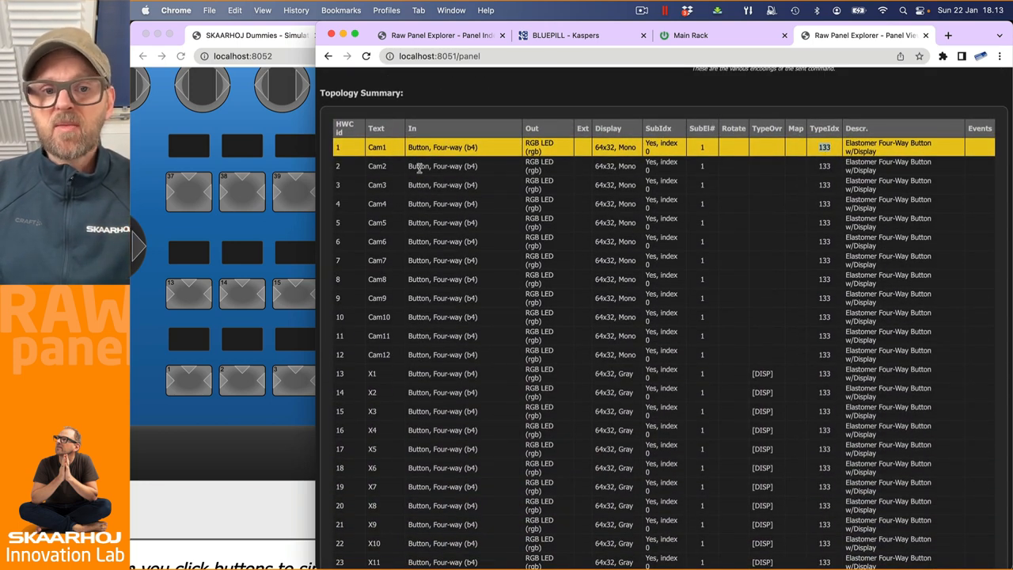
{"action": "scroll", "scroll_direction": "down", "scroll_amount": 3}
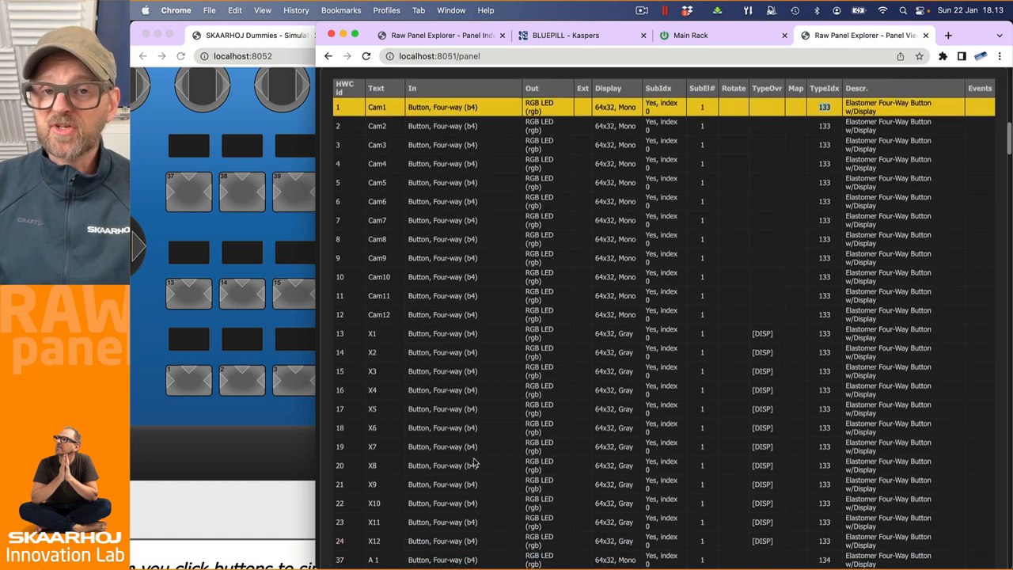
{"action": "scroll", "scroll_direction": "down", "scroll_amount": 3}
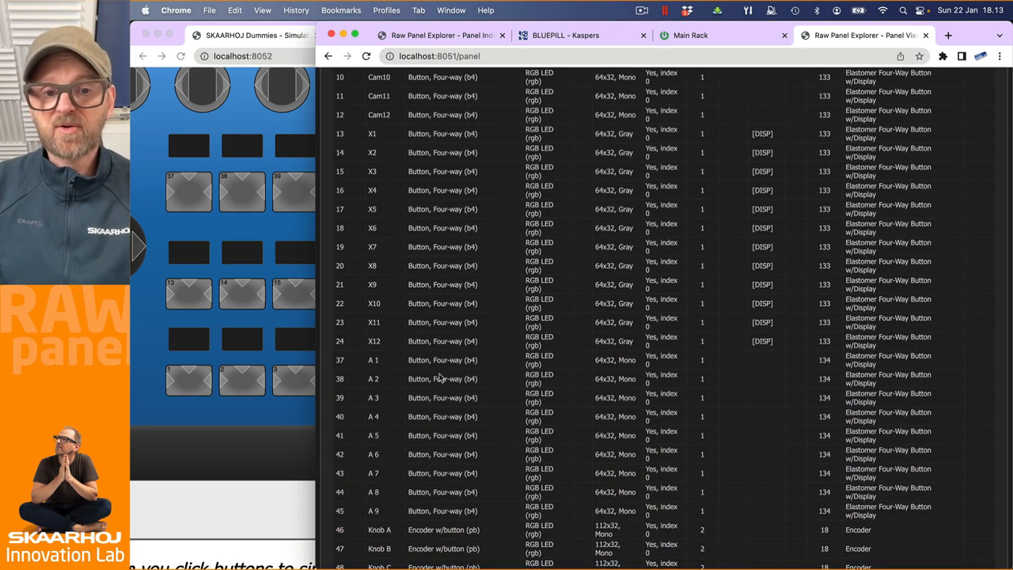
{"action": "scroll", "scroll_direction": "down", "scroll_amount": 3}
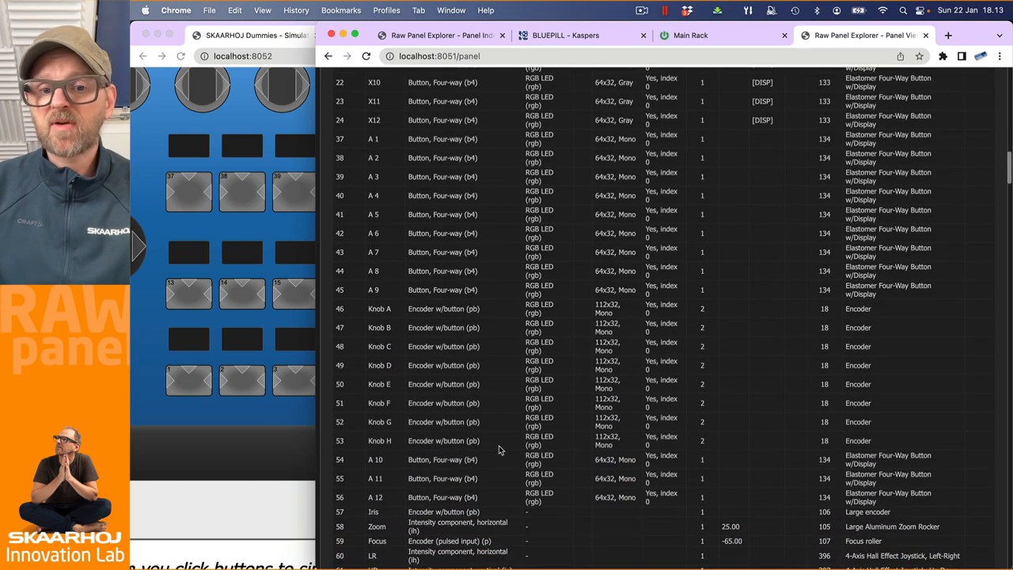
{"action": "scroll", "scroll_direction": "down", "scroll_amount": 3}
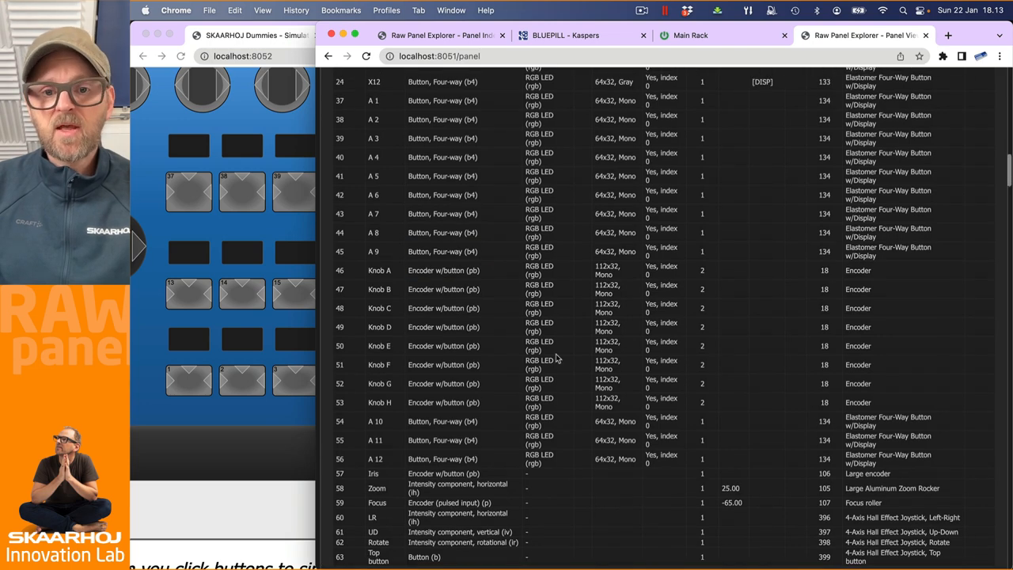
{"action": "mouse_move", "coordinate": [518, 270]}
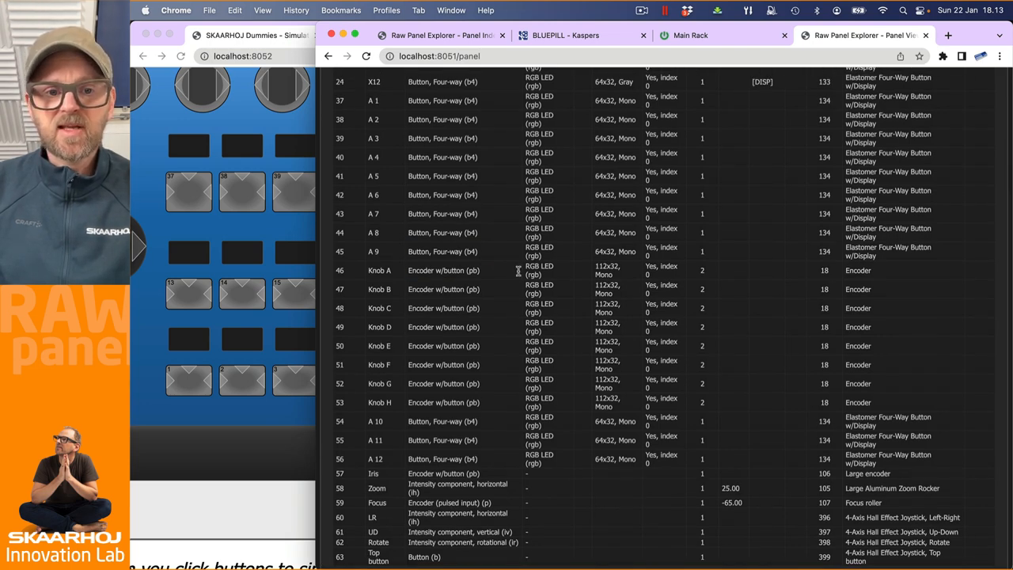
{"action": "scroll", "scroll_direction": "down", "scroll_amount": 3}
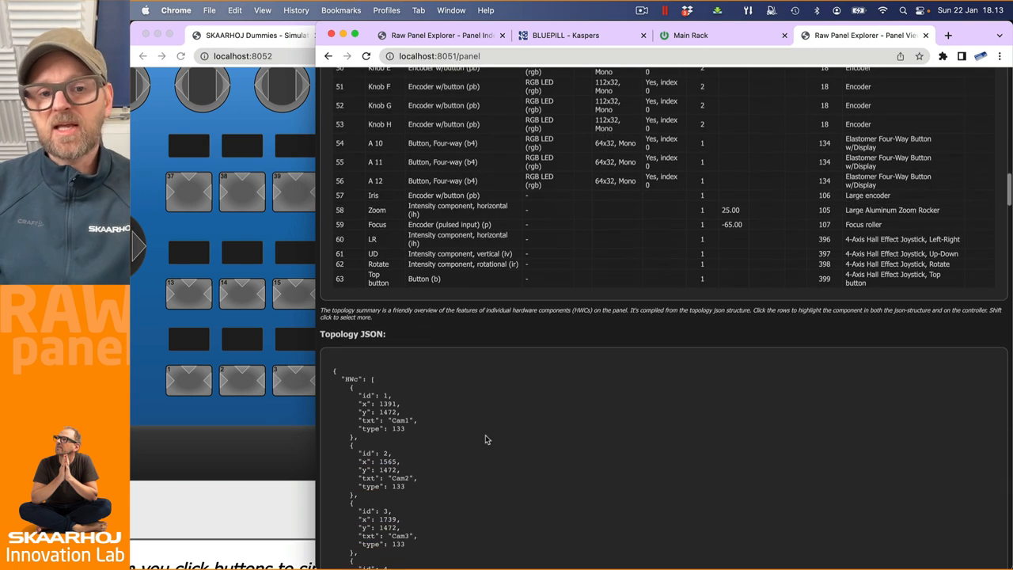
Scroll into the Topology JSON and highlight the HWc component list key.
{"action": "scroll", "scroll_direction": "down", "scroll_amount": 3}
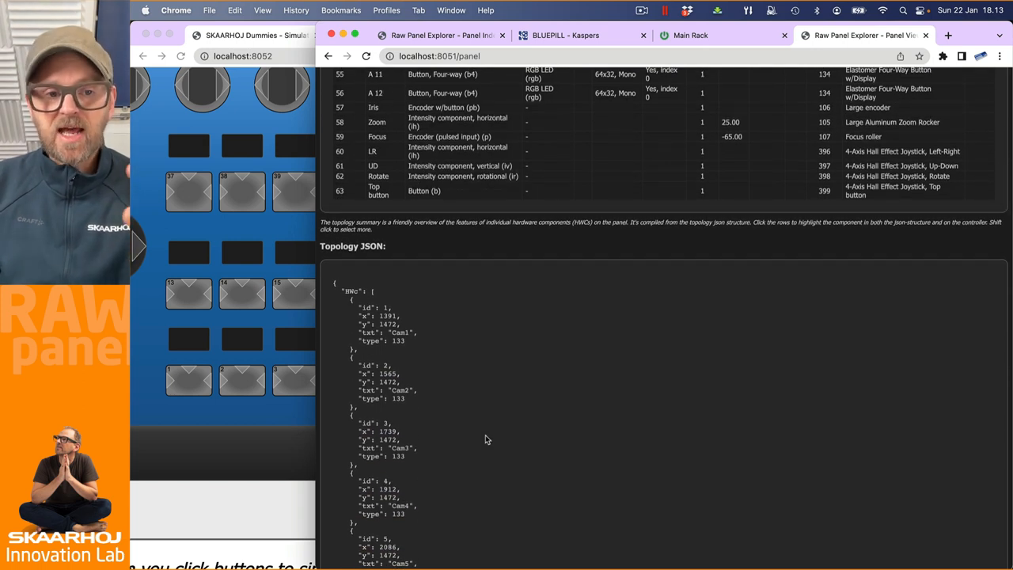
{"action": "mouse_move", "coordinate": [328, 246]}
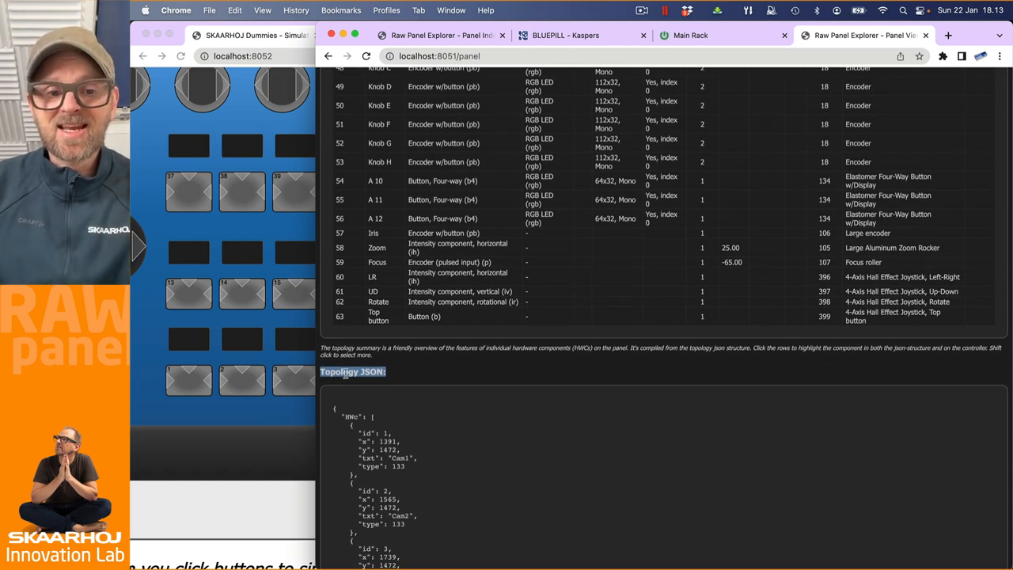
{"action": "scroll", "scroll_direction": "down", "scroll_amount": 3}
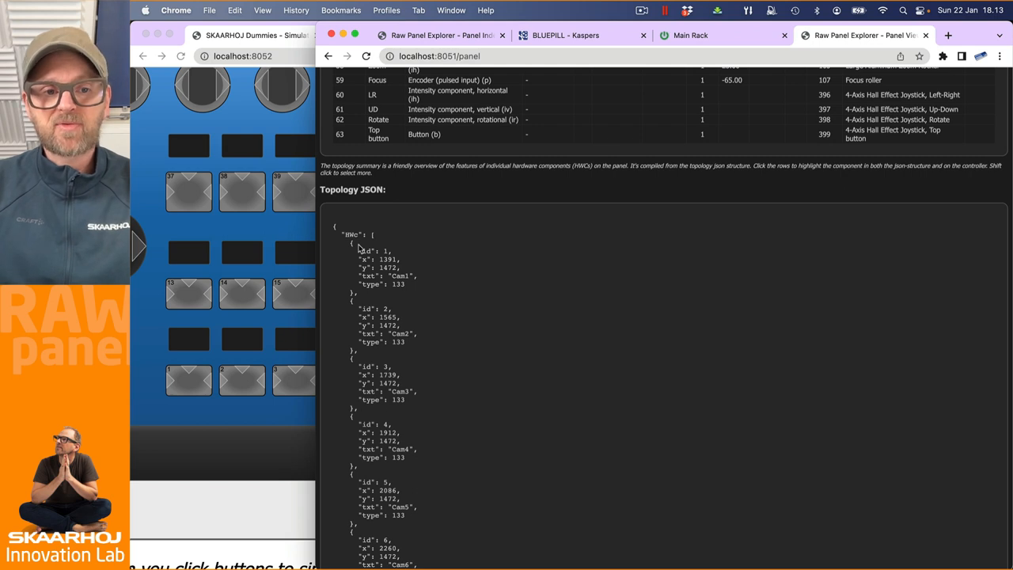
{"action": "double_click", "coordinate": [351, 234]}
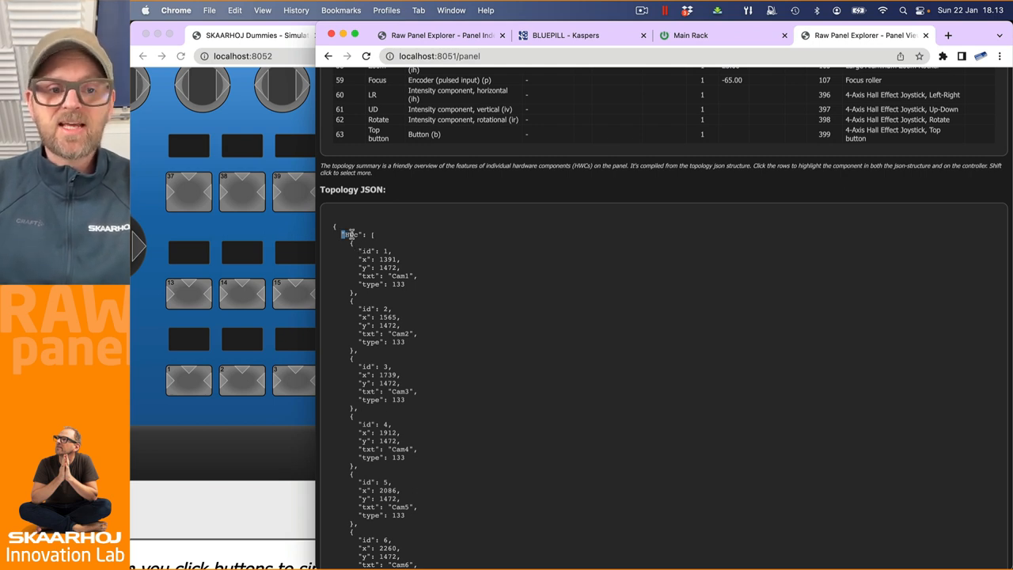
{"action": "double_click", "coordinate": [349, 235]}
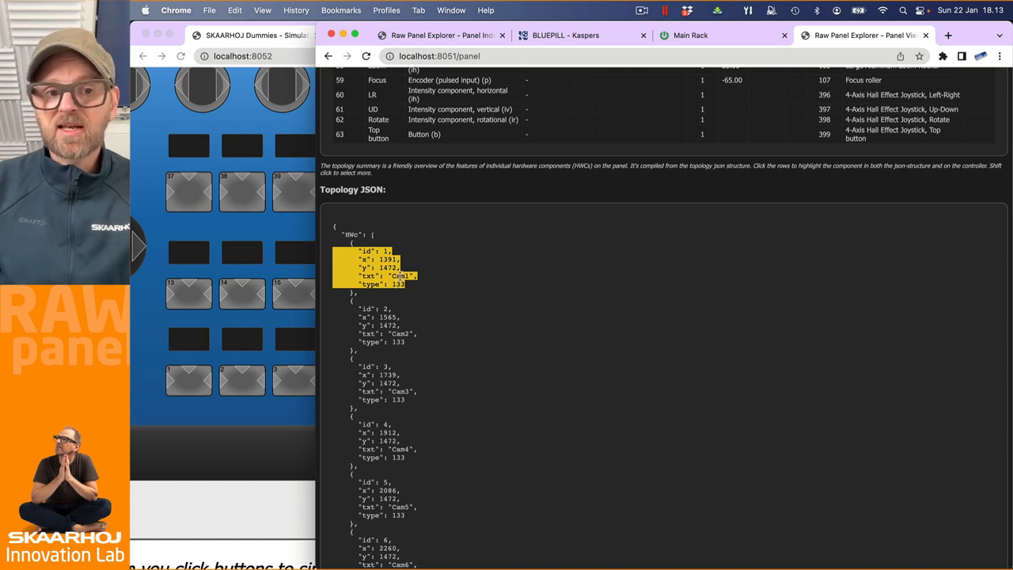
Scroll down the HWc entries to the joystick components typed 396 and 397.
{"action": "scroll", "scroll_direction": "down", "scroll_amount": 3}
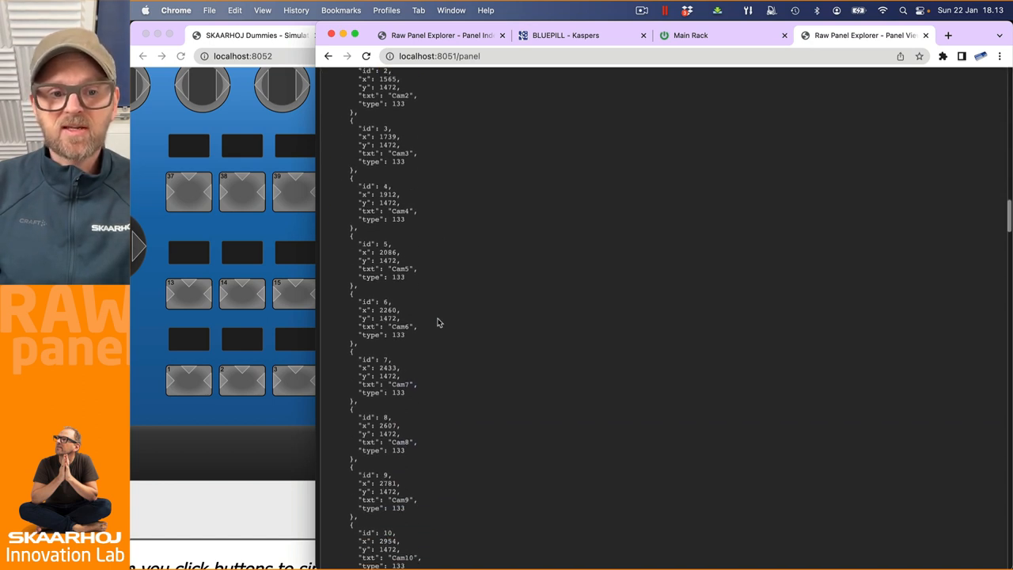
{"action": "scroll", "scroll_direction": "down", "scroll_amount": 3}
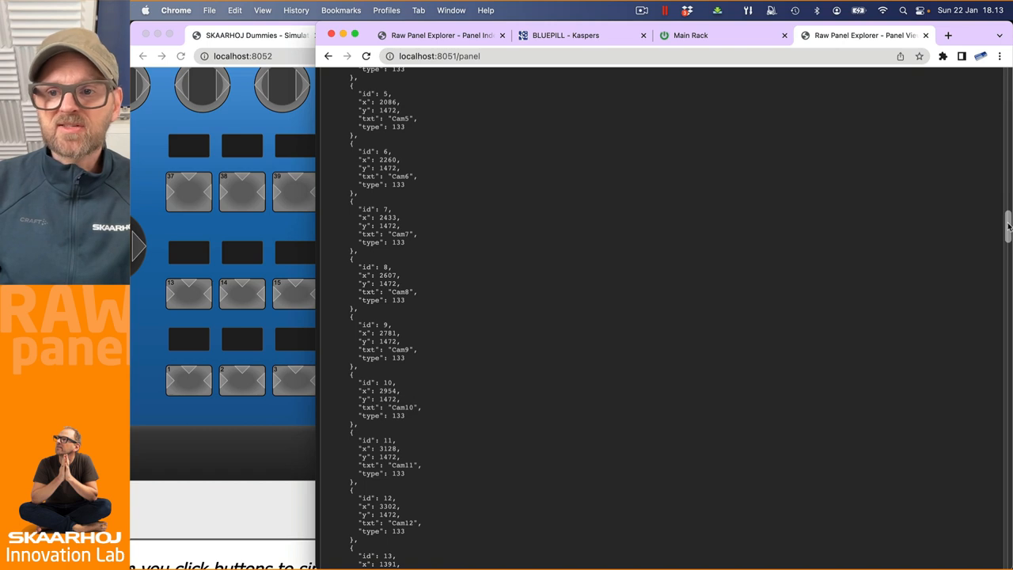
{"action": "scroll", "scroll_direction": "down", "scroll_amount": 3}
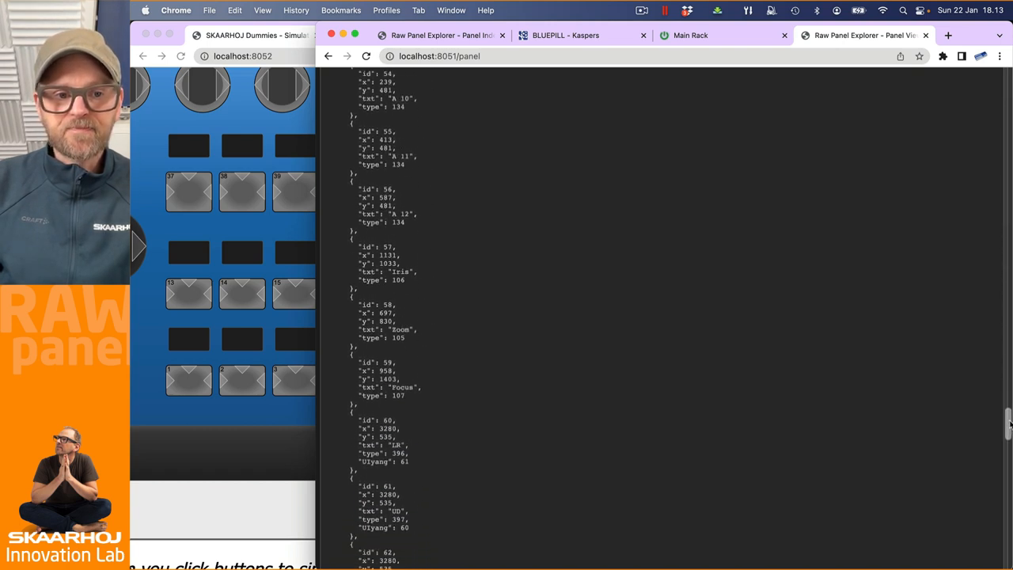
Scroll past the HWc list into the typeIndex section down to the type 133 and 134 entries.
{"action": "scroll", "scroll_direction": "down", "scroll_amount": 3}
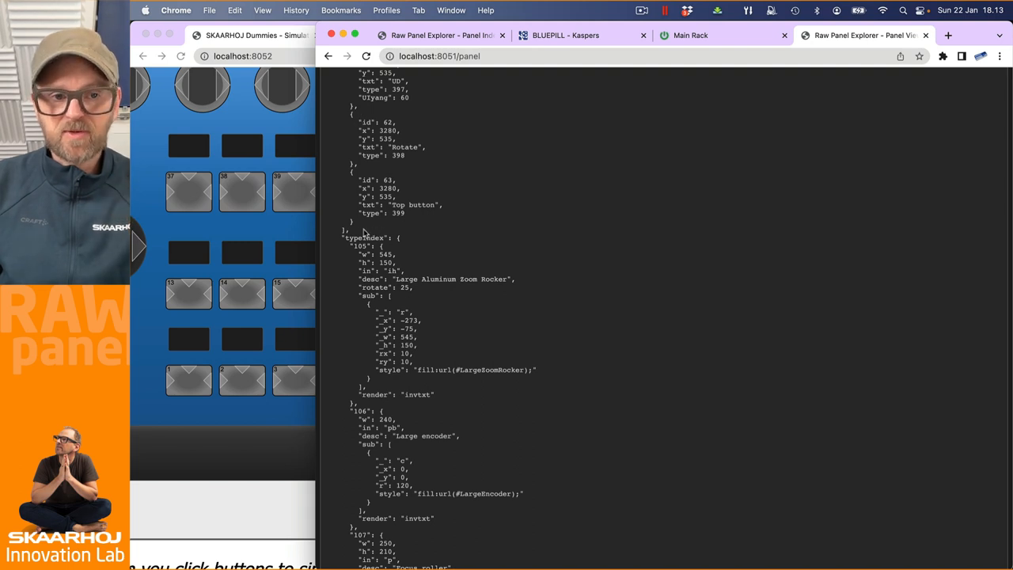
{"action": "double_click", "coordinate": [364, 237]}
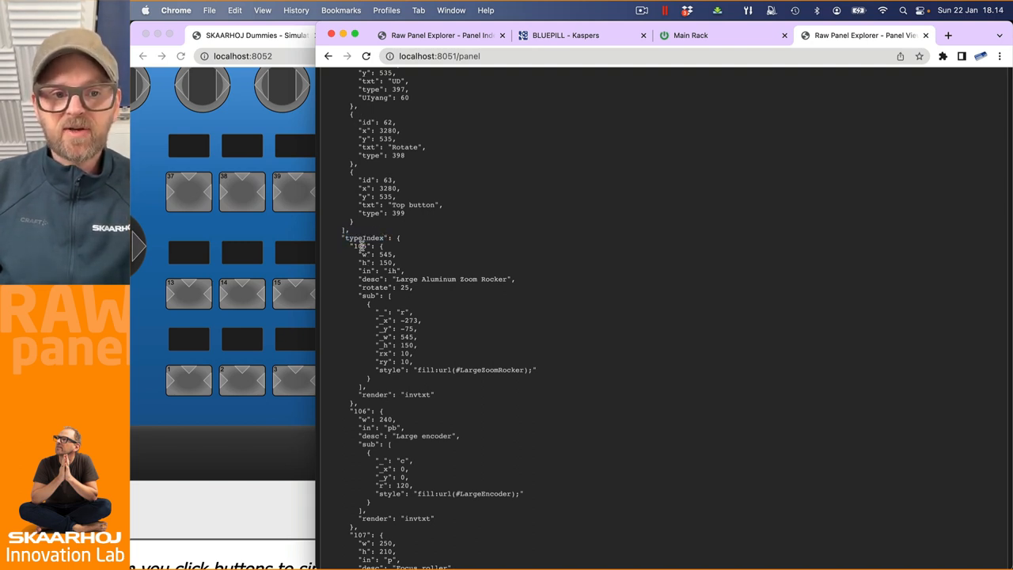
{"action": "scroll", "scroll_direction": "down", "scroll_amount": 3}
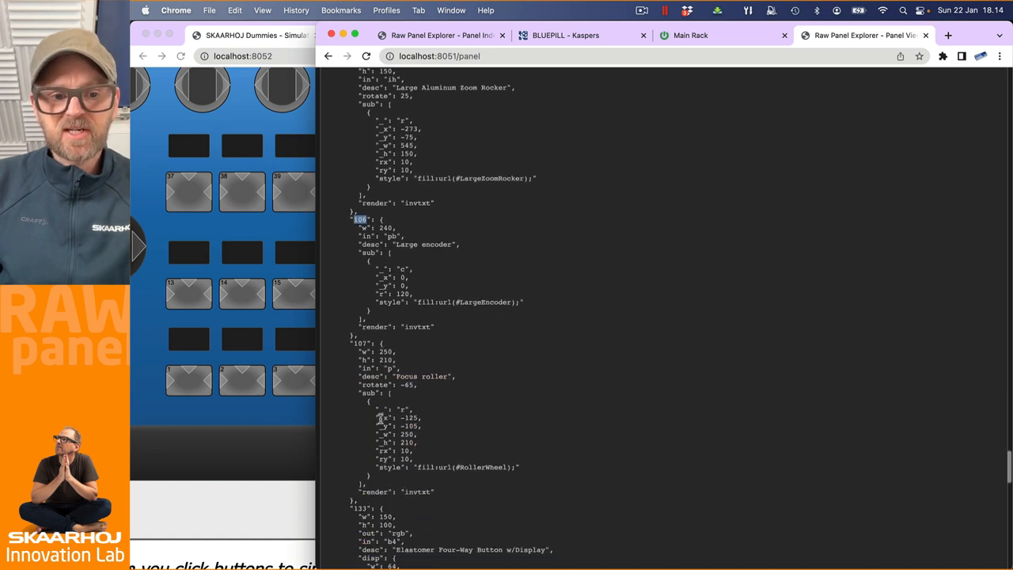
{"action": "scroll", "scroll_direction": "down", "scroll_amount": 3}
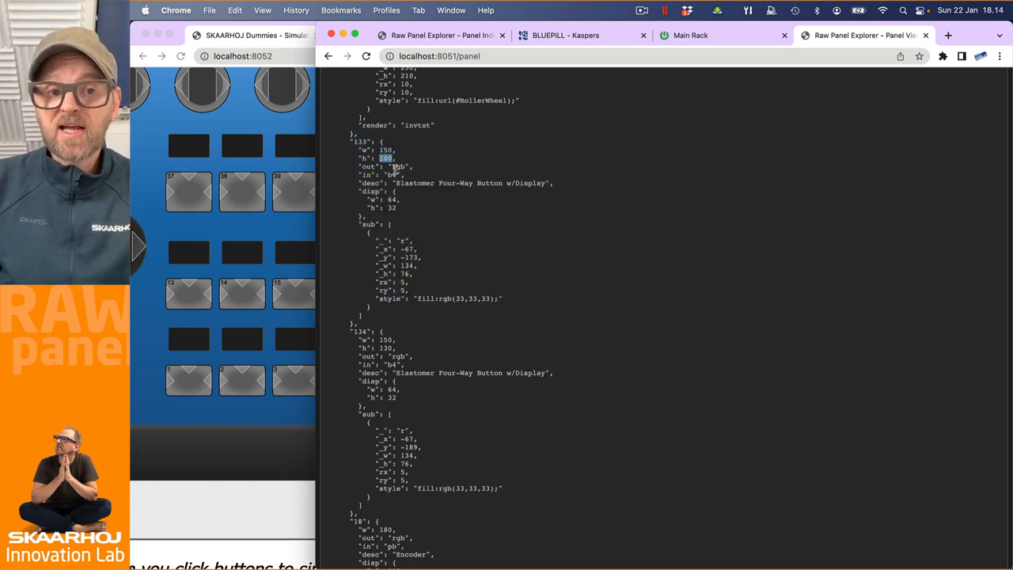
{"action": "double_click", "coordinate": [398, 166]}
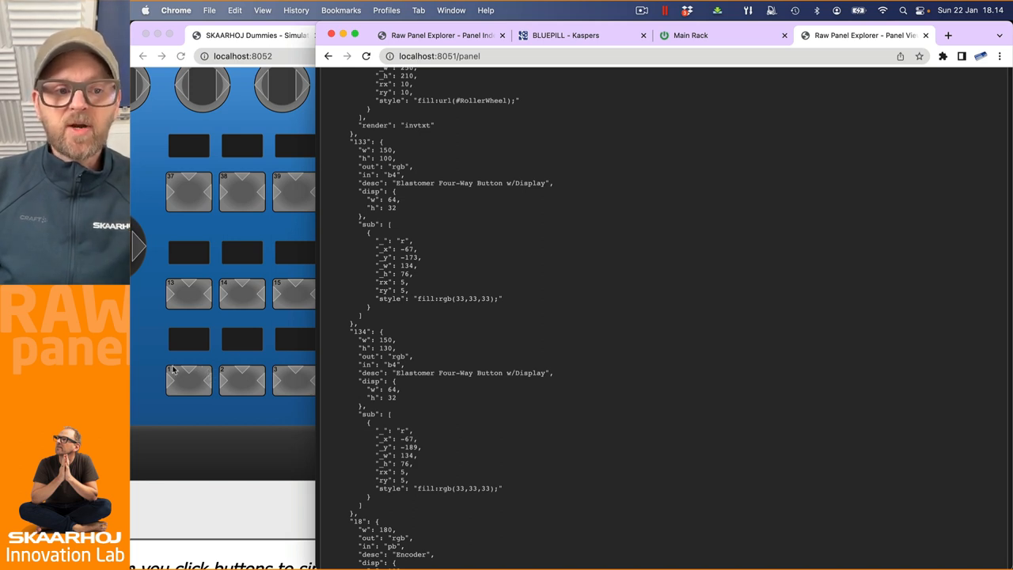
{"action": "mouse_move", "coordinate": [328, 204]}
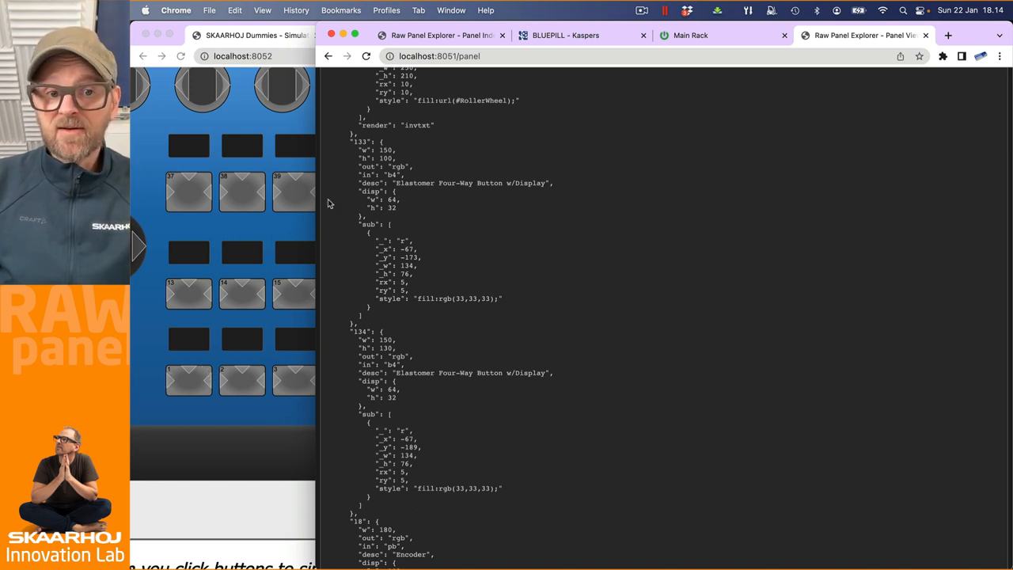
{"action": "mouse_move", "coordinate": [320, 298]}
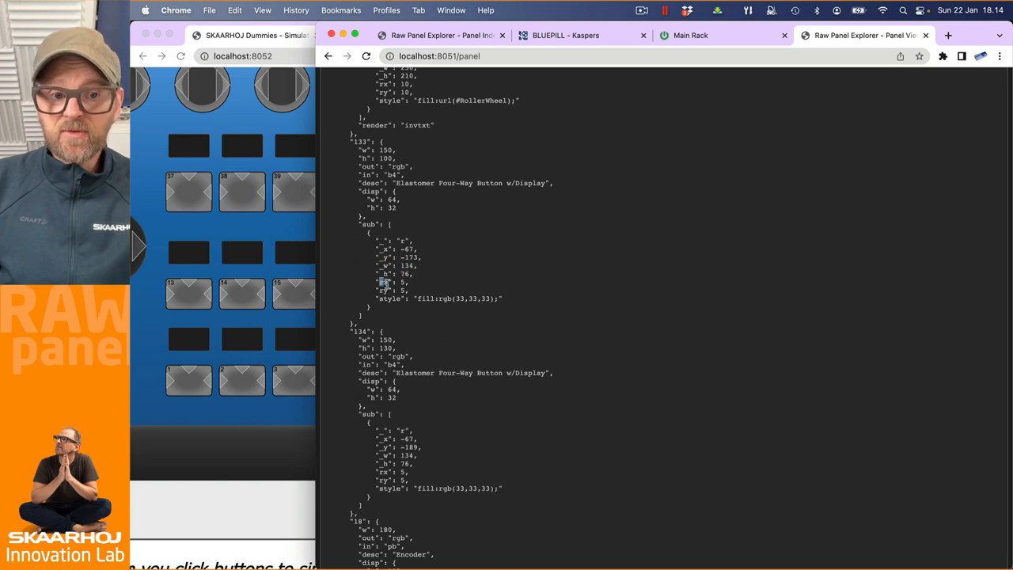
{"action": "left_click_drag", "start_coordinate": [384, 283], "coordinate": [433, 290]}
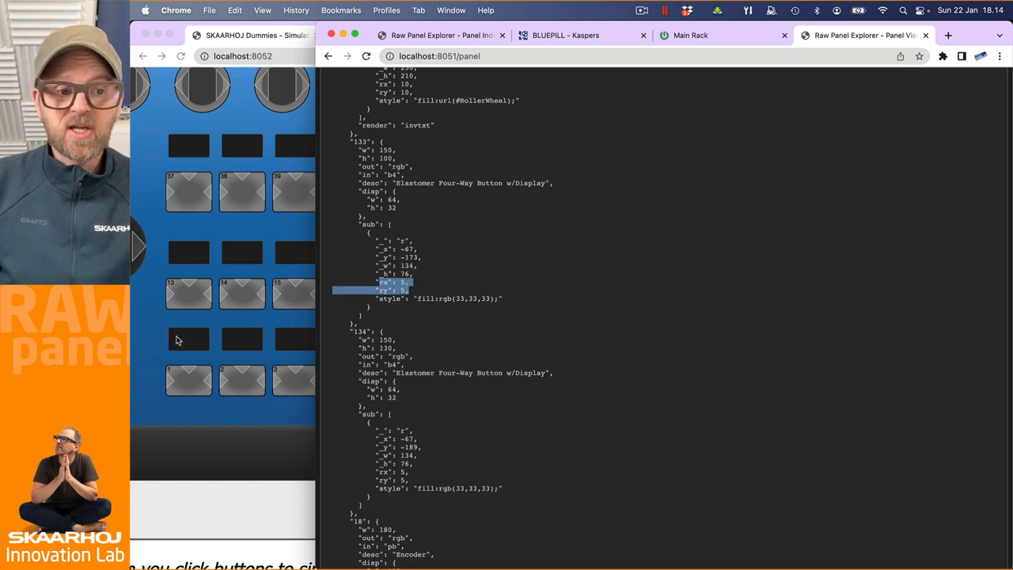
{"action": "mouse_move", "coordinate": [190, 345]}
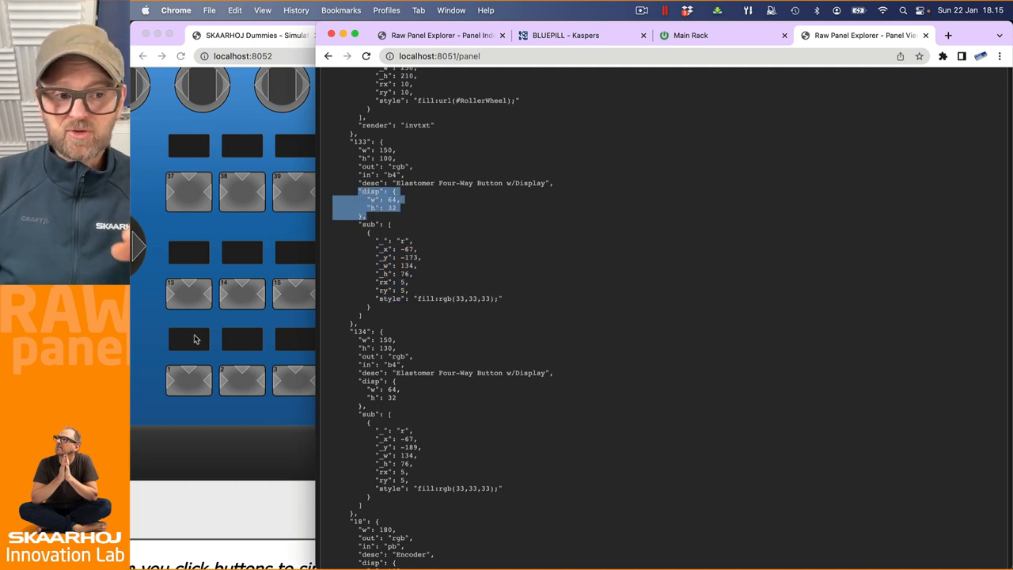
{"action": "mouse_move", "coordinate": [207, 346]}
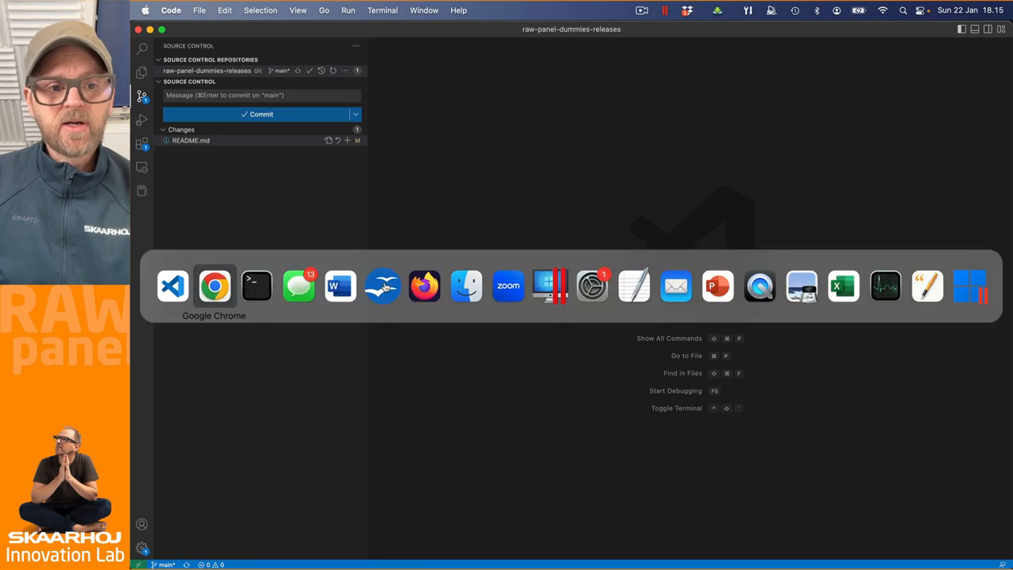
Switch to SKAARHOJ_RawPanel_V2.odt and scroll to the typeIndex and disp sections around page 40.
{"action": "left_click", "coordinate": [341, 287]}
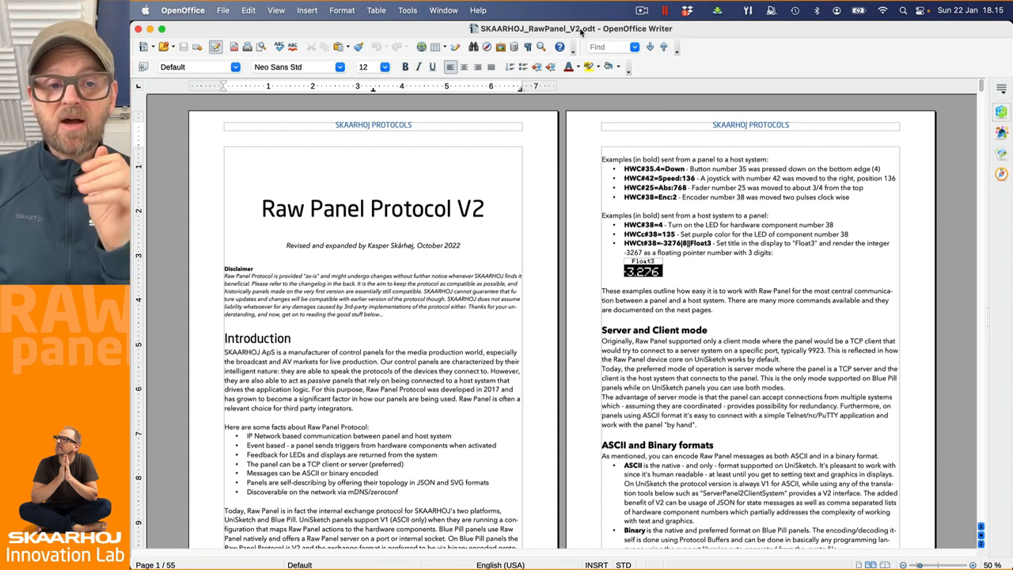
{"action": "mouse_move", "coordinate": [568, 66]}
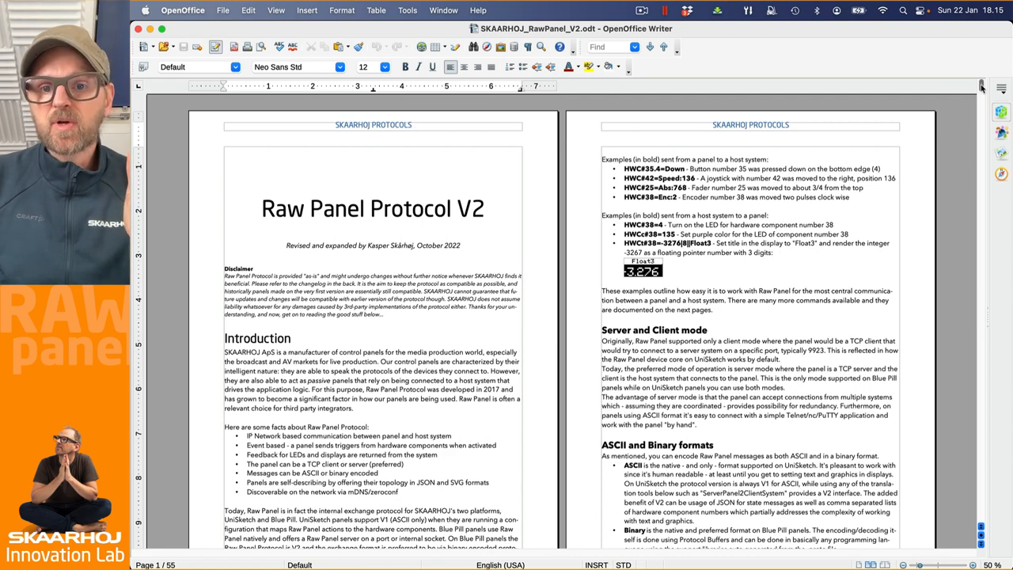
{"action": "scroll", "scroll_direction": "down", "scroll_amount": 3}
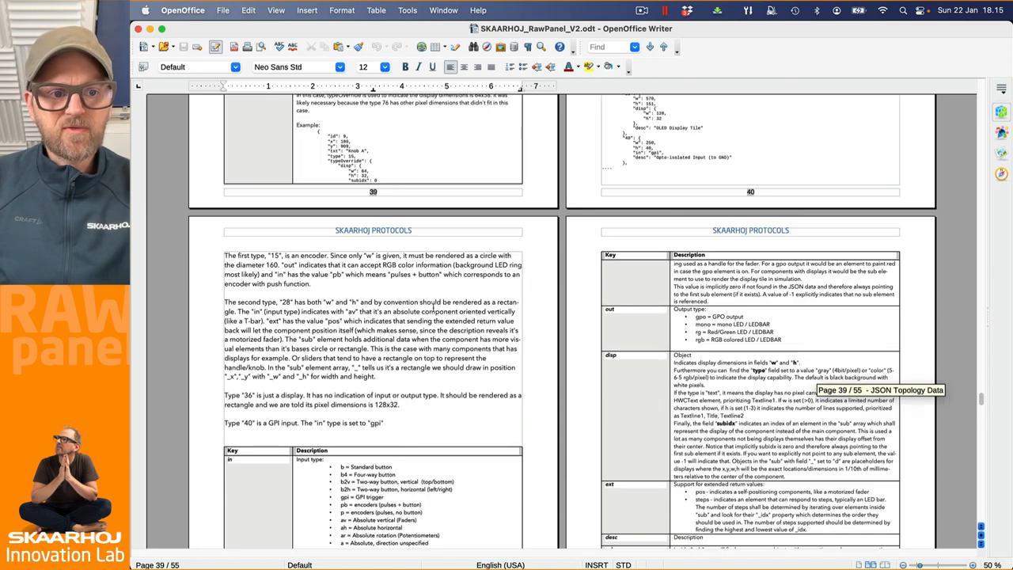
{"action": "scroll", "scroll_direction": "down", "scroll_amount": 3}
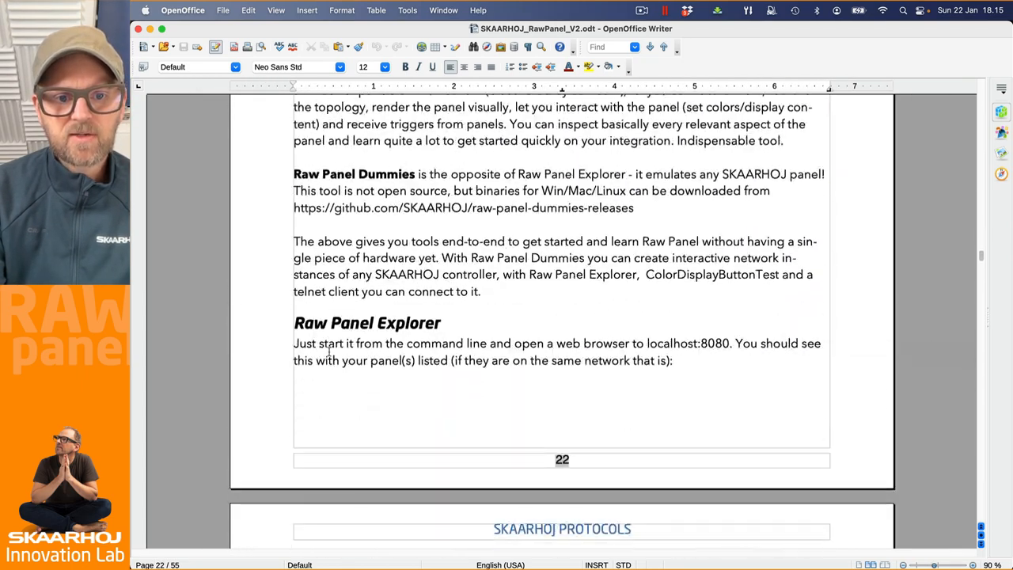
{"action": "scroll", "scroll_direction": "down", "scroll_amount": 3}
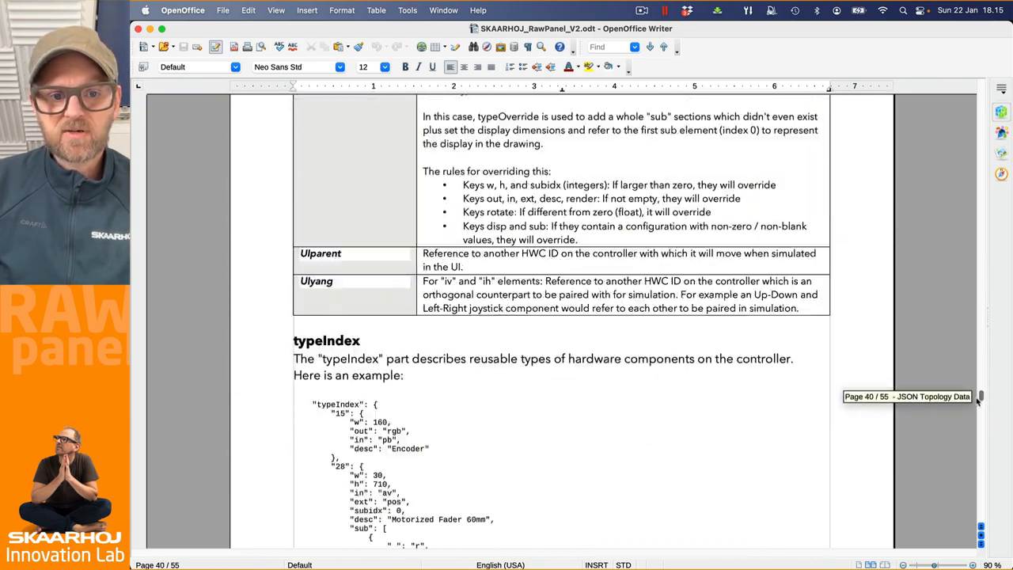
{"action": "scroll", "scroll_direction": "down", "scroll_amount": 3}
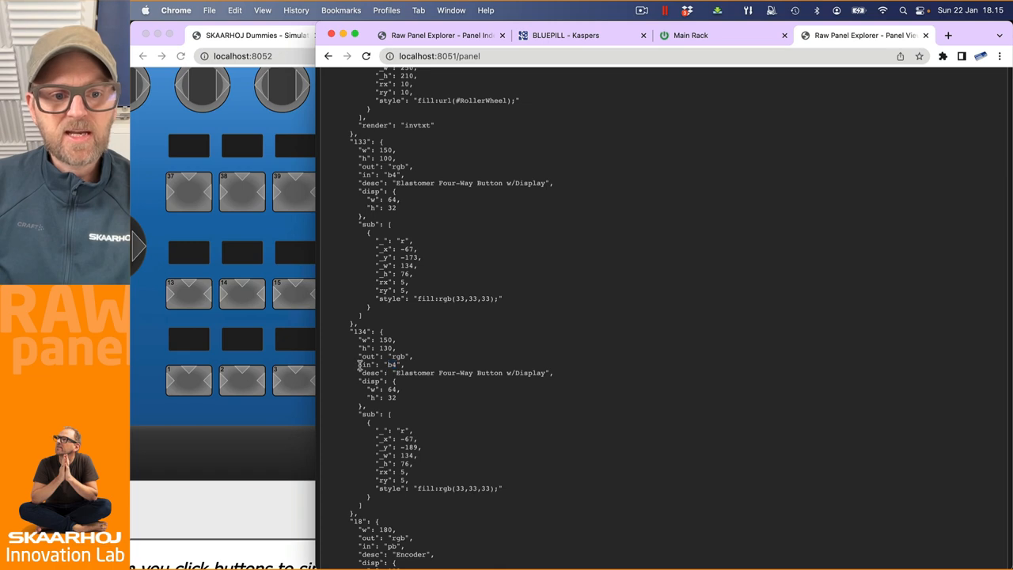
Highlight type 134's input value and scroll through the remaining type definitions such as 396.
{"action": "double_click", "coordinate": [364, 373]}
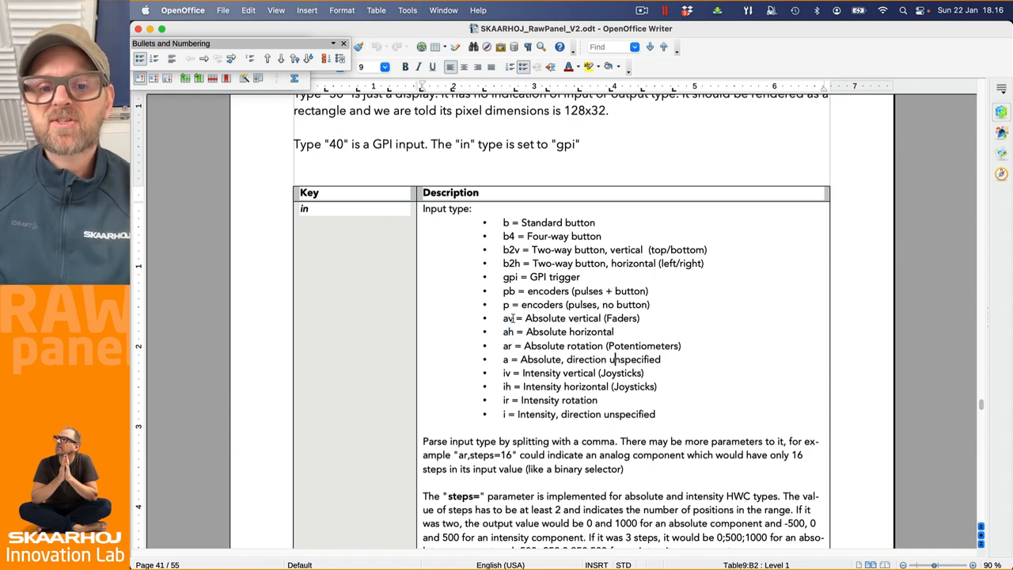
{"action": "scroll", "scroll_direction": "down", "scroll_amount": 3}
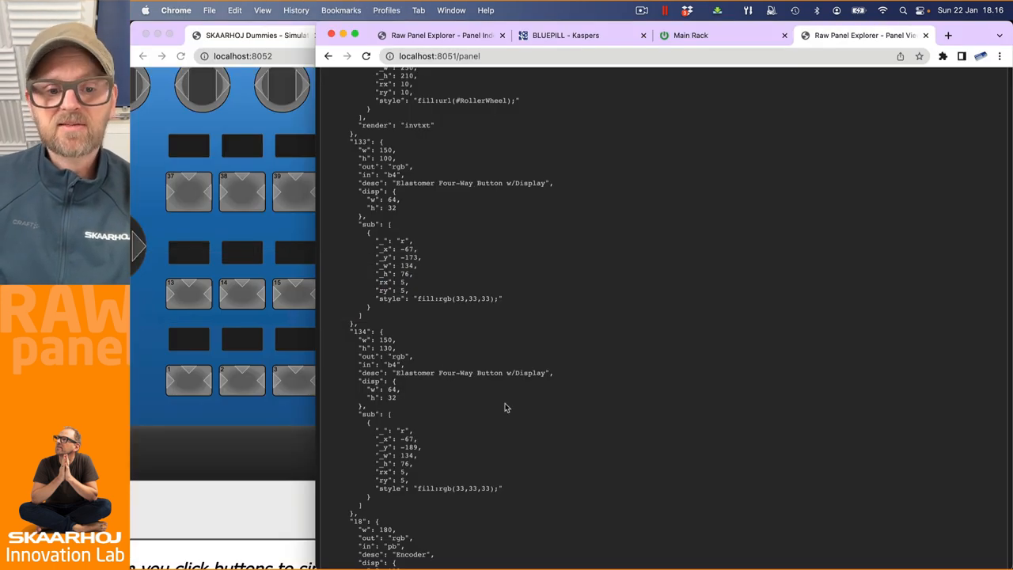
{"action": "scroll", "scroll_direction": "down", "scroll_amount": 3}
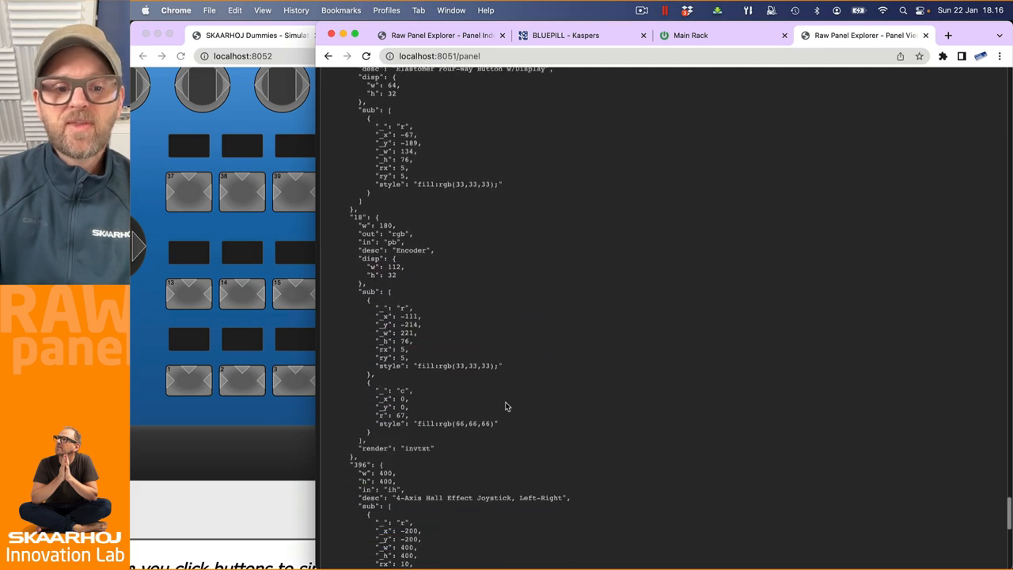
{"action": "scroll", "scroll_direction": "down", "scroll_amount": 3}
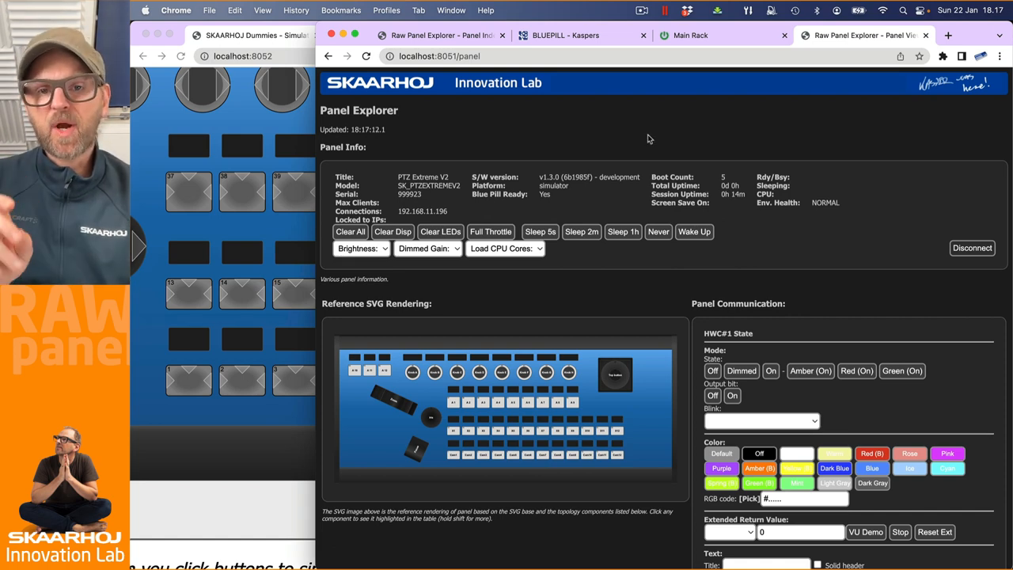
Scroll down to the Topology Summary table where the Cam buttons show type index 133.
{"action": "scroll", "scroll_direction": "down", "scroll_amount": 3}
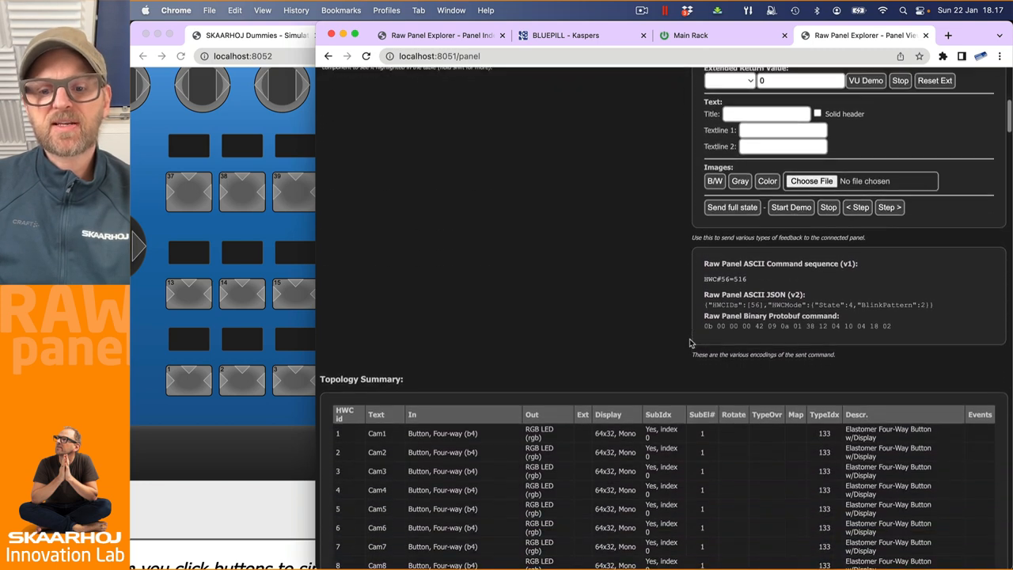
{"action": "scroll", "scroll_direction": "down", "scroll_amount": 3}
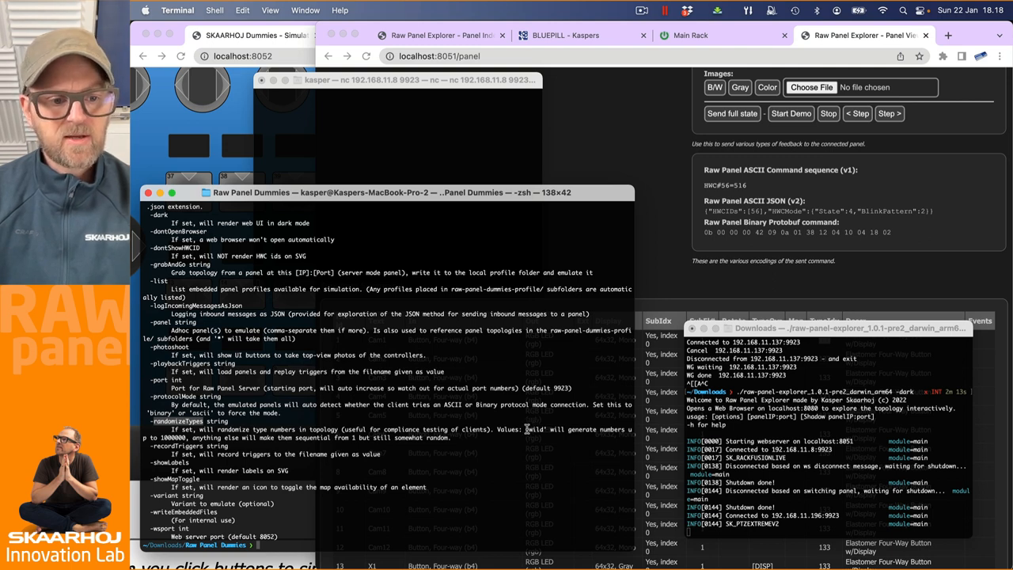
Relaunch raw-panel-dummies for PTZEXTREMEV2 with the -randomizeTypes flag.
{"action": "type", "text": "./raw-panel-dummies_1.3.0_darwin_arm64 -panel PTZEXTREMEV2 -h"}
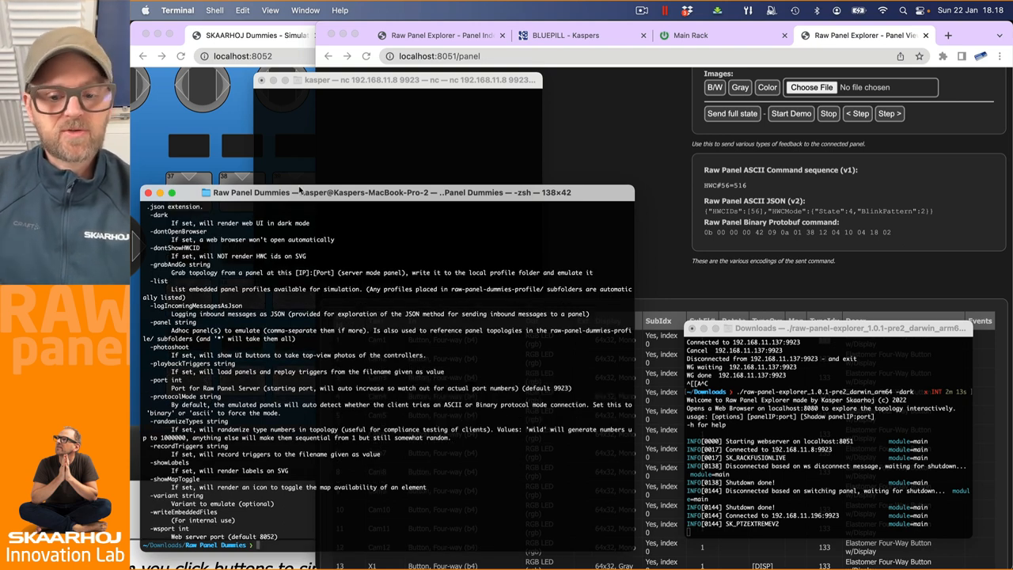
{"action": "type", "text": "./raw-panel-dummies_1.3.0_darwin_arm64 -panel PTZEXTREMEV2 -h -randomizeTypes whatever"}
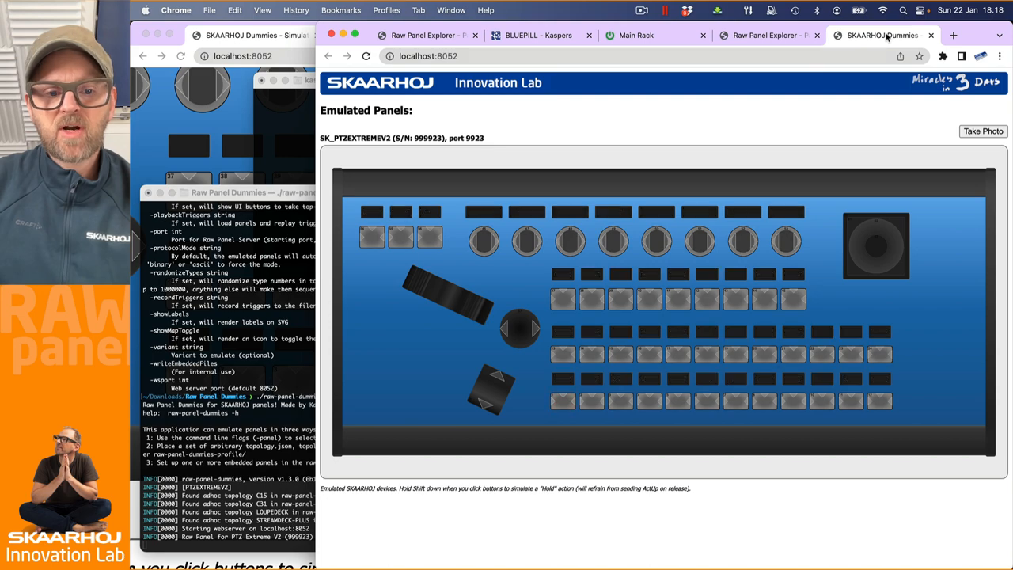
Return to the Raw Panel Explorer tab to check the reconnected panel's type indexes.
{"action": "left_click", "coordinate": [860, 35]}
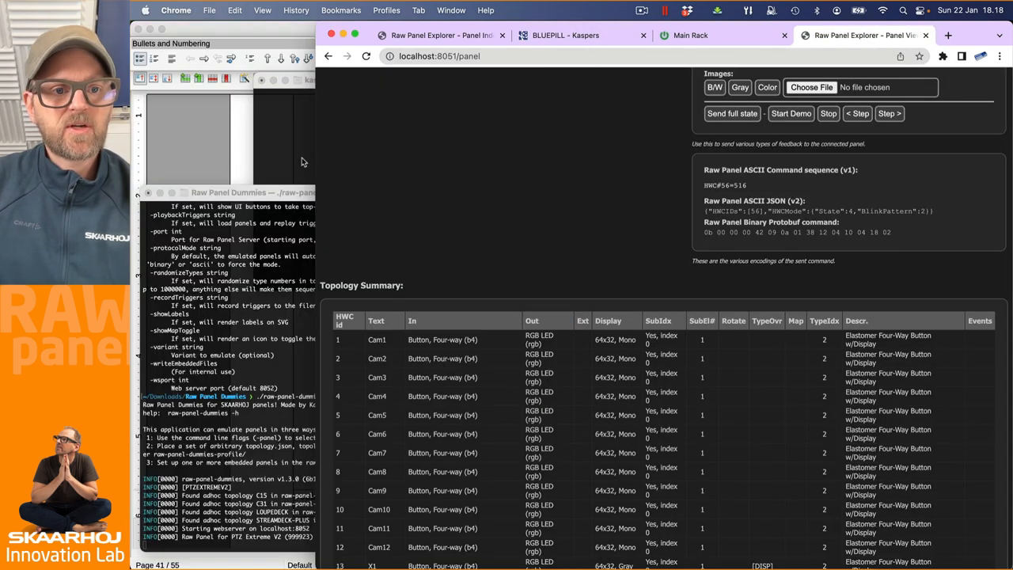
{"action": "mouse_move", "coordinate": [317, 156]}
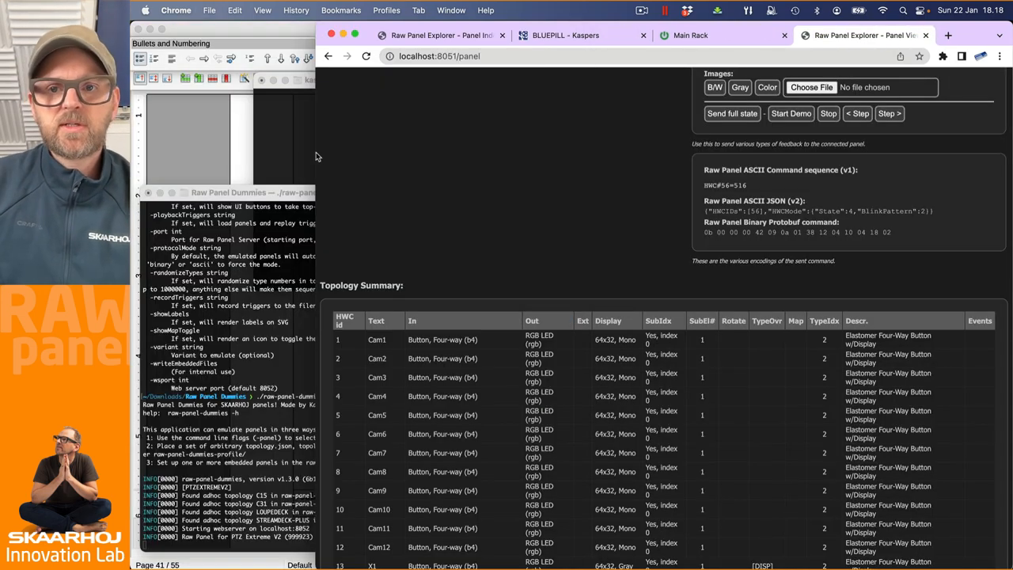
{"action": "mouse_move", "coordinate": [552, 198]}
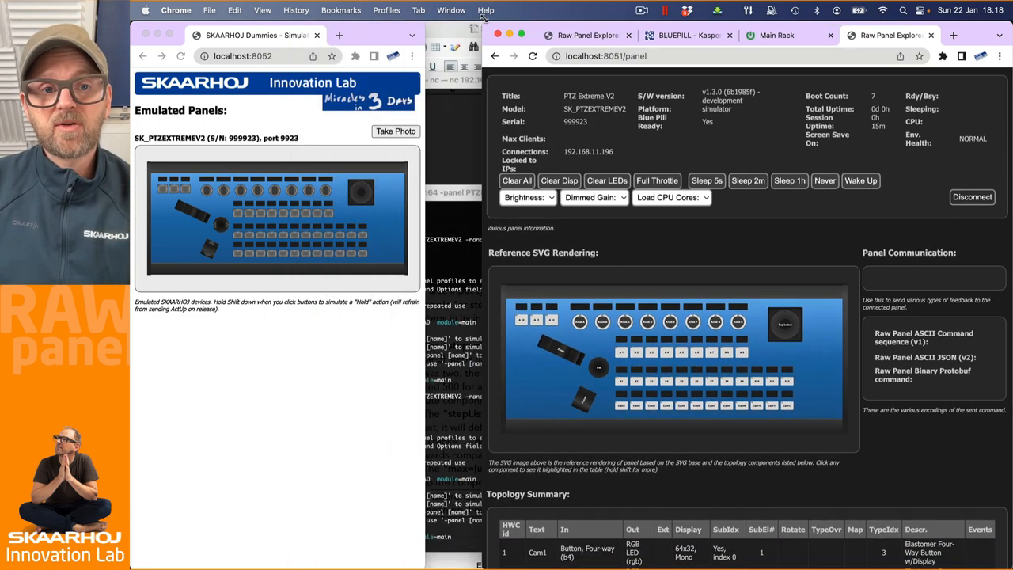
Scroll through the Topology Summary showing renumbered type indexes 1 to 10.
{"action": "scroll", "scroll_direction": "down", "scroll_amount": 3}
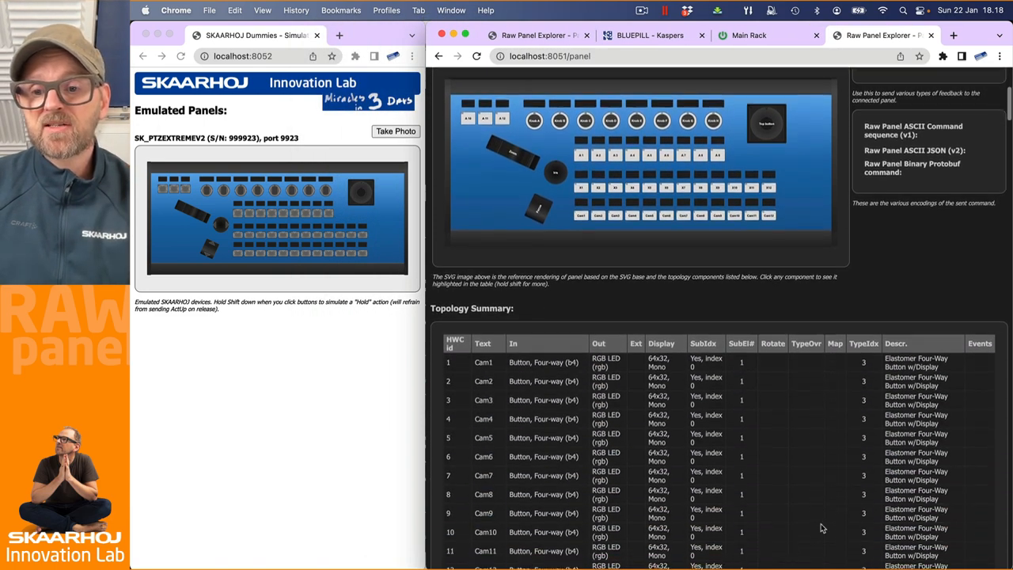
{"action": "scroll", "scroll_direction": "down", "scroll_amount": 3}
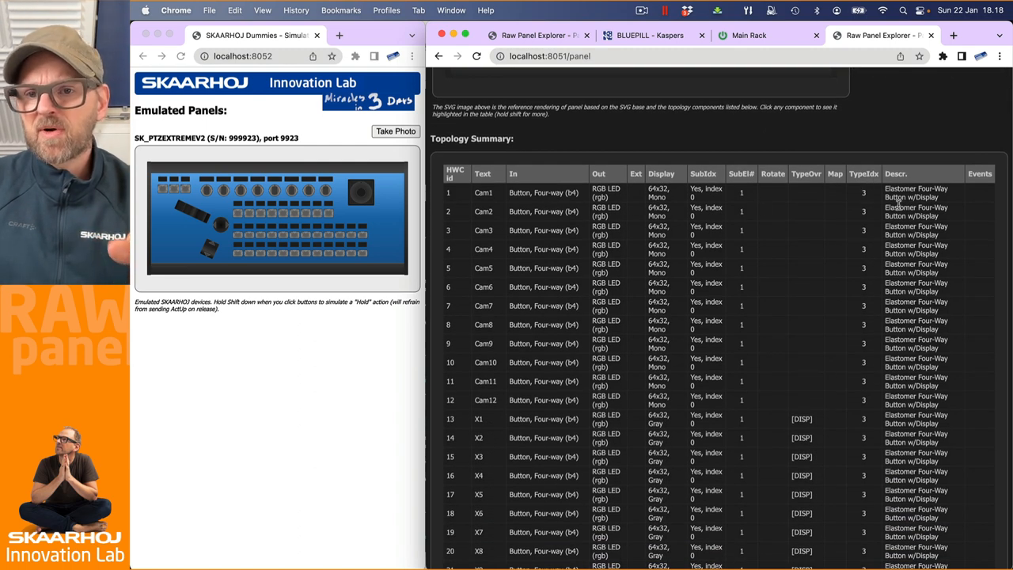
{"action": "scroll", "scroll_direction": "down", "scroll_amount": 3}
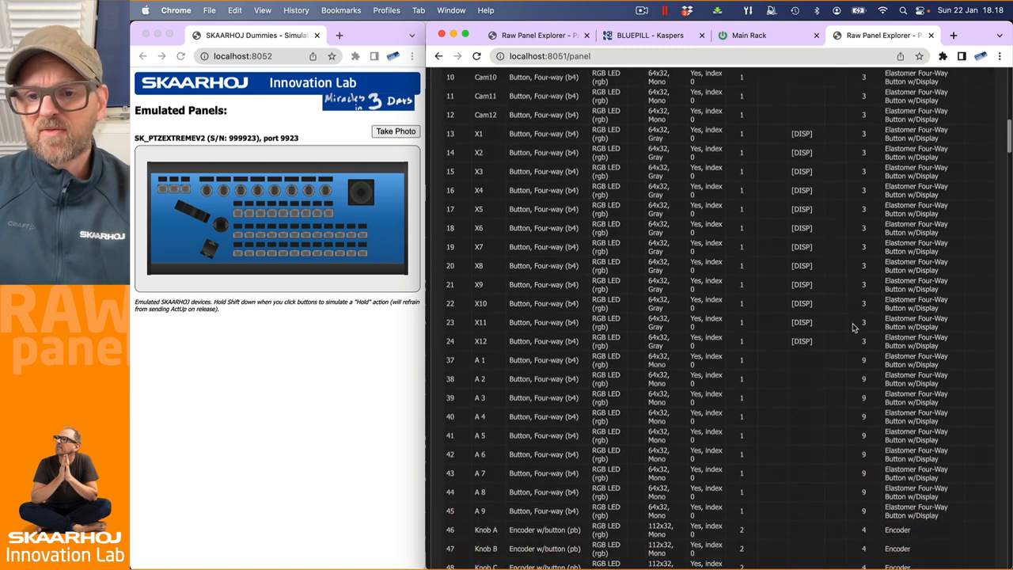
{"action": "scroll", "scroll_direction": "down", "scroll_amount": 3}
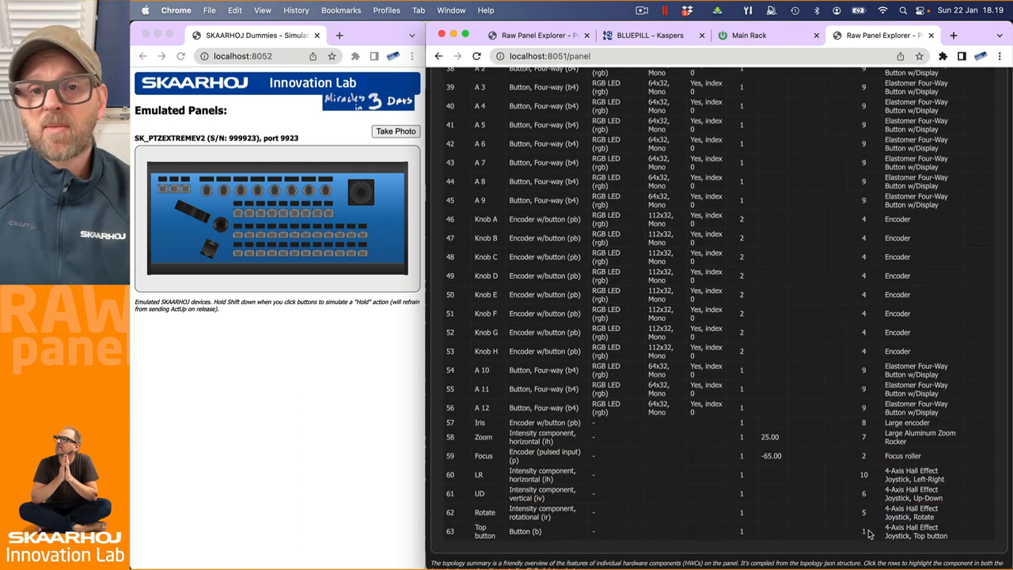
{"action": "scroll", "scroll_direction": "down", "scroll_amount": 3}
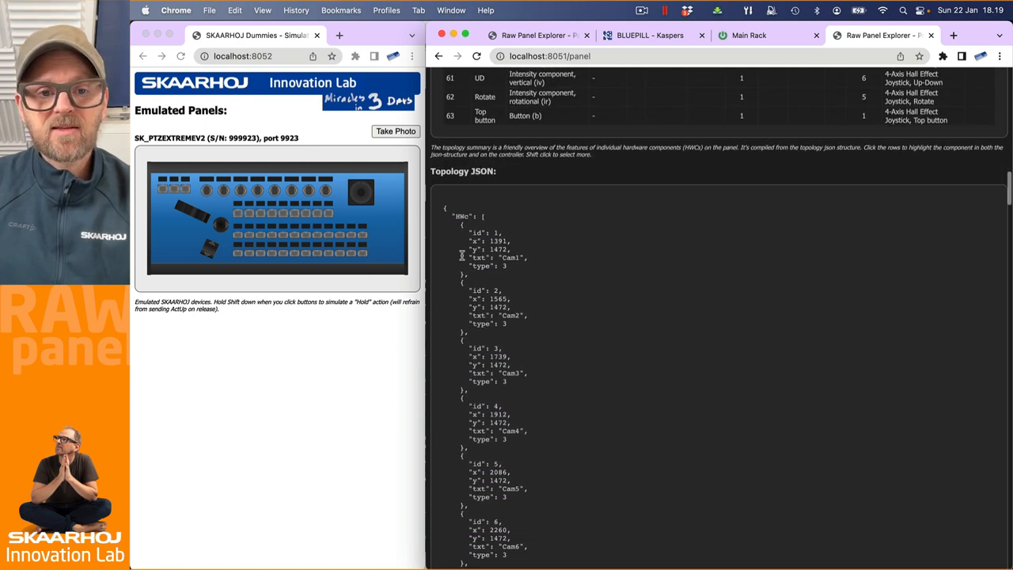
{"action": "scroll", "scroll_direction": "down", "scroll_amount": 3}
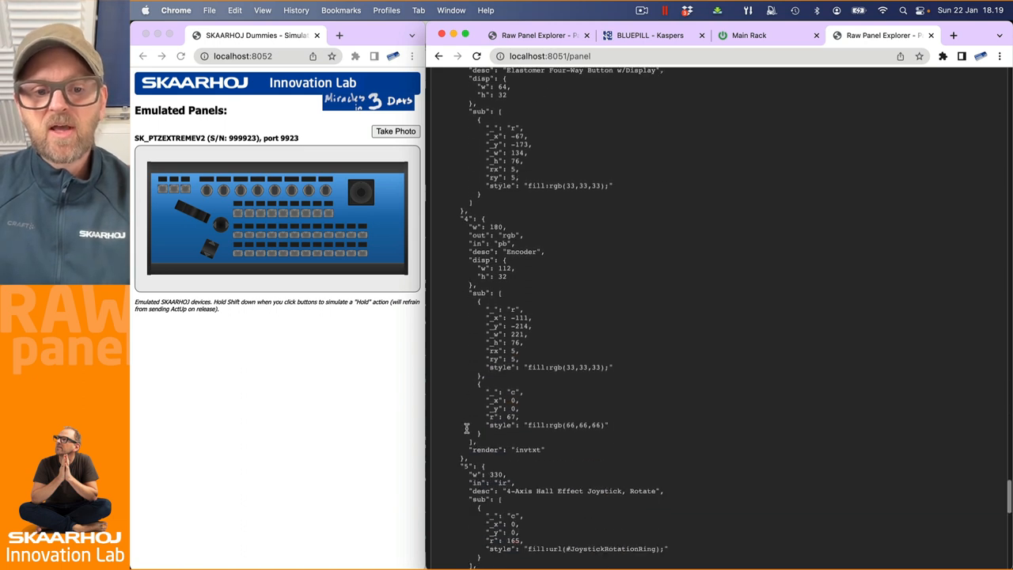
Scroll into the Topology JSON and select the final renumbered type definitions up through 9.
{"action": "scroll", "scroll_direction": "down", "scroll_amount": 3}
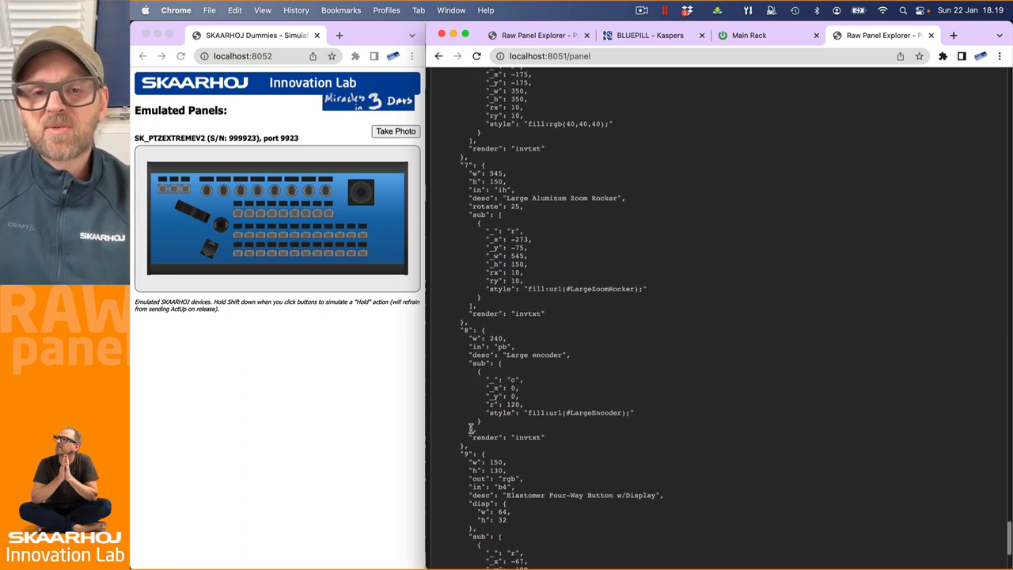
{"action": "scroll", "scroll_direction": "down", "scroll_amount": 3}
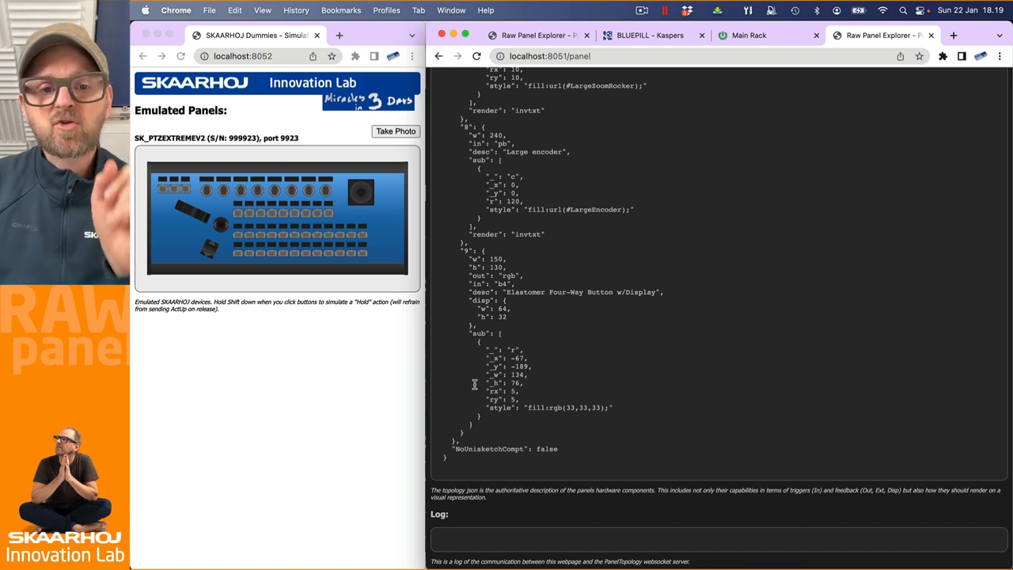
{"action": "left_click_drag", "start_coordinate": [473, 252], "coordinate": [488, 421]}
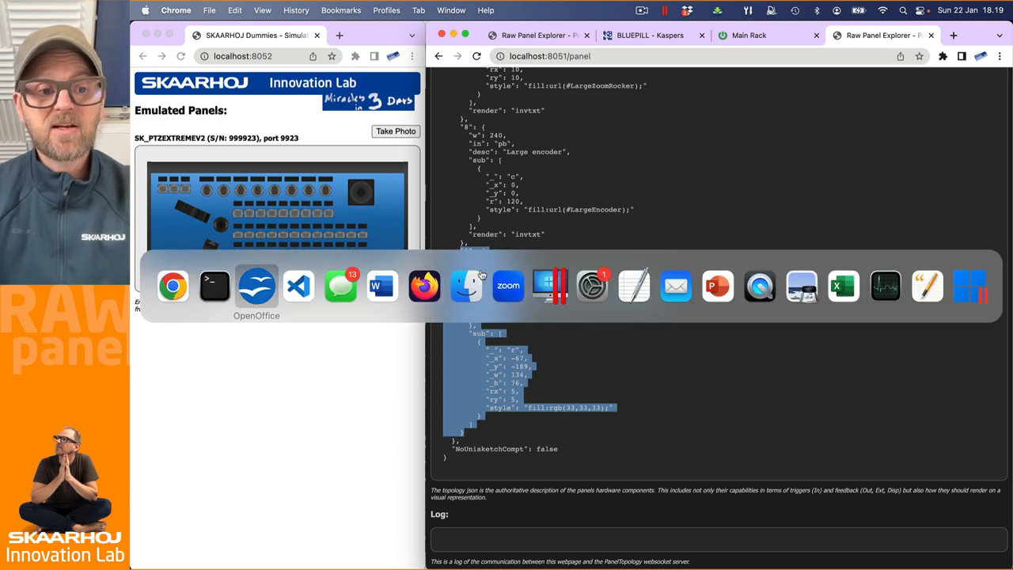
{"action": "mouse_move", "coordinate": [298, 287]}
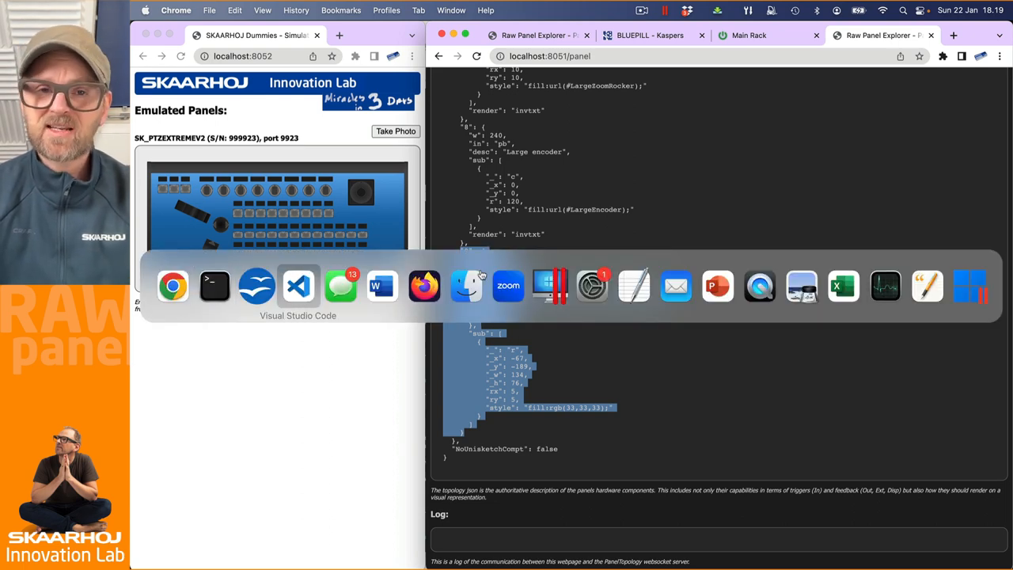
{"action": "mouse_move", "coordinate": [214, 286]}
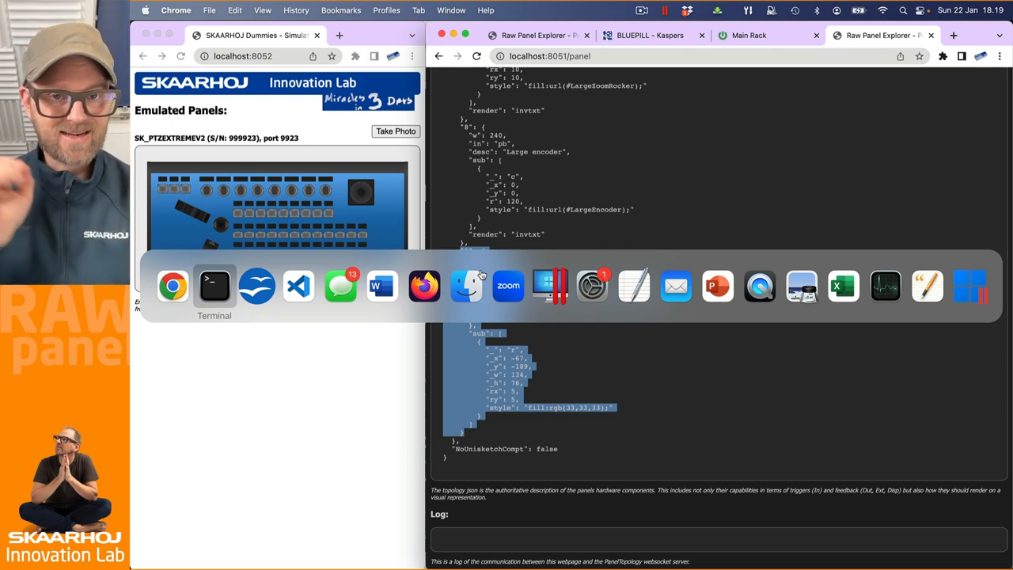
After relaunching with -randomizeTypes wild, view the summary's hash-like indexes such as 303221 and 785220.
{"action": "left_click", "coordinate": [214, 286]}
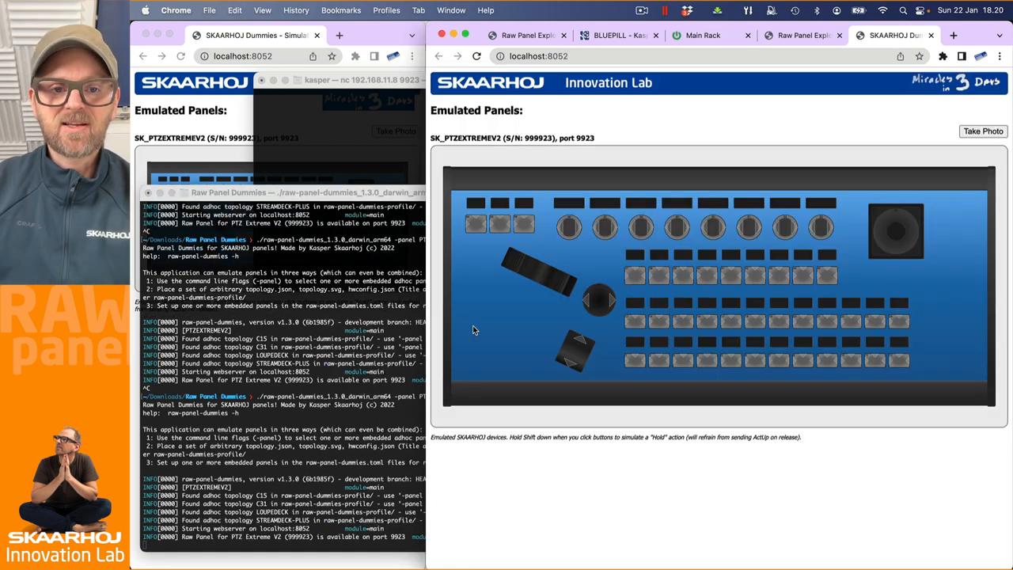
{"action": "left_click", "coordinate": [799, 35]}
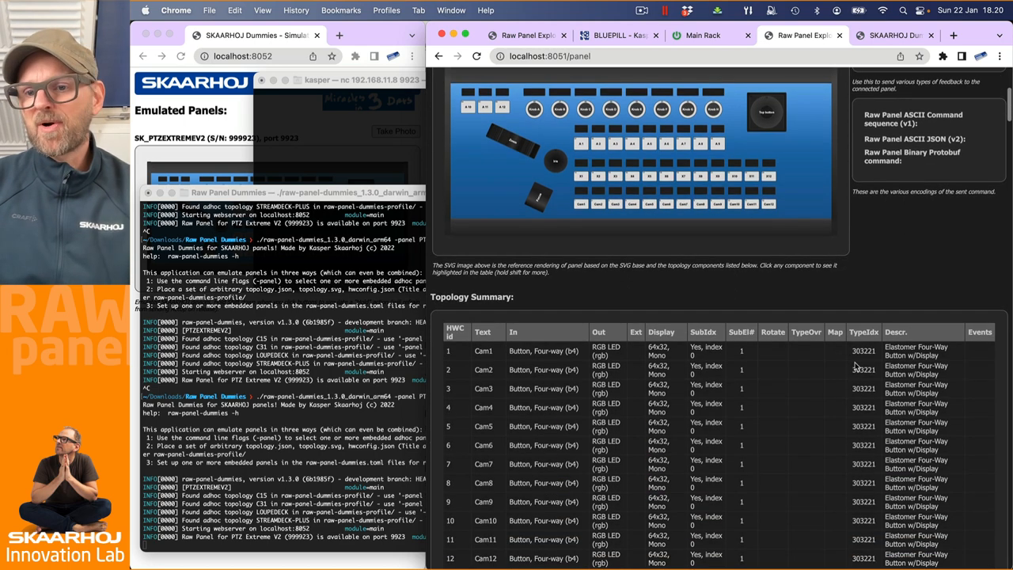
{"action": "scroll", "scroll_direction": "down", "scroll_amount": 3}
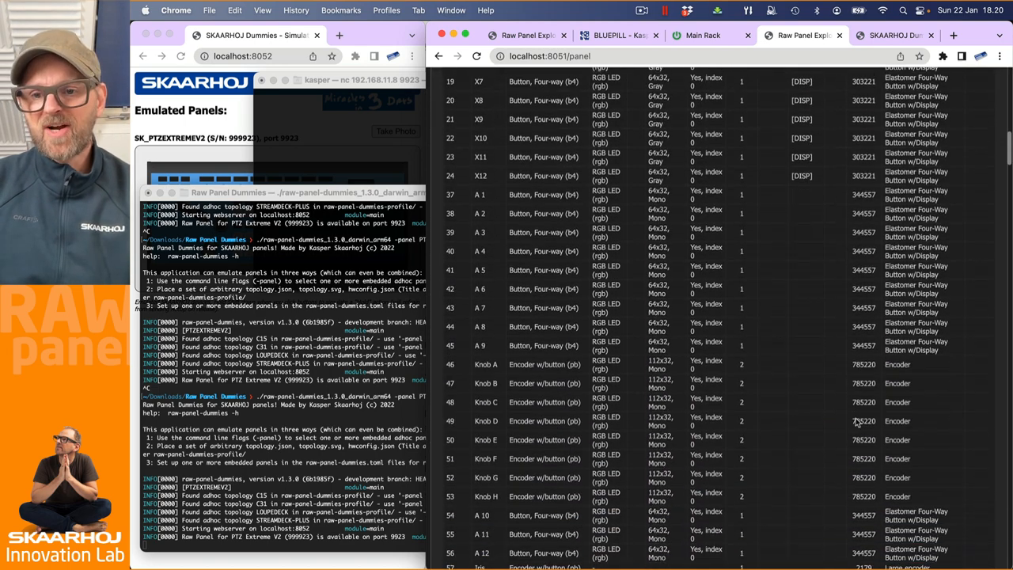
{"action": "scroll", "scroll_direction": "down", "scroll_amount": 3}
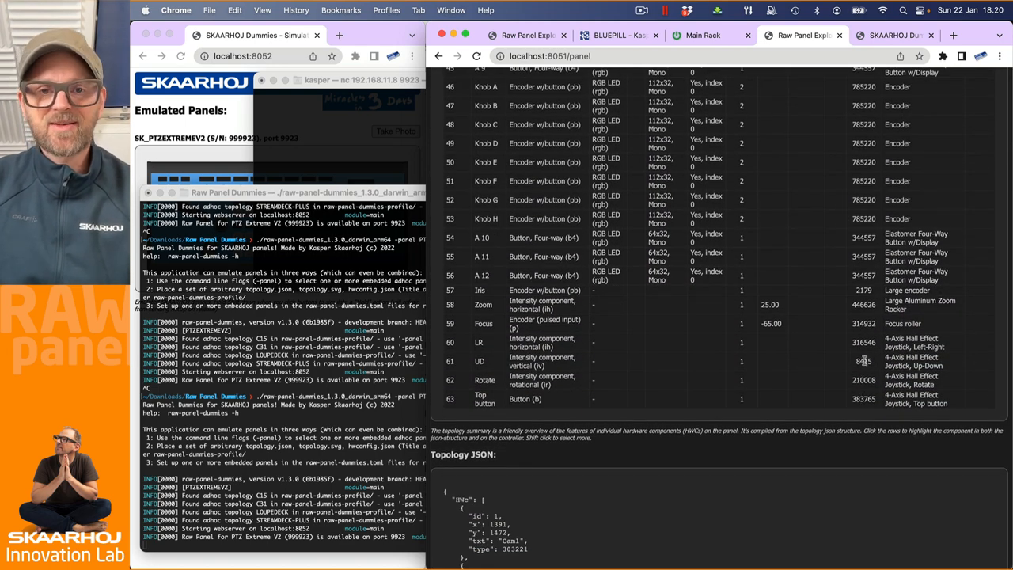